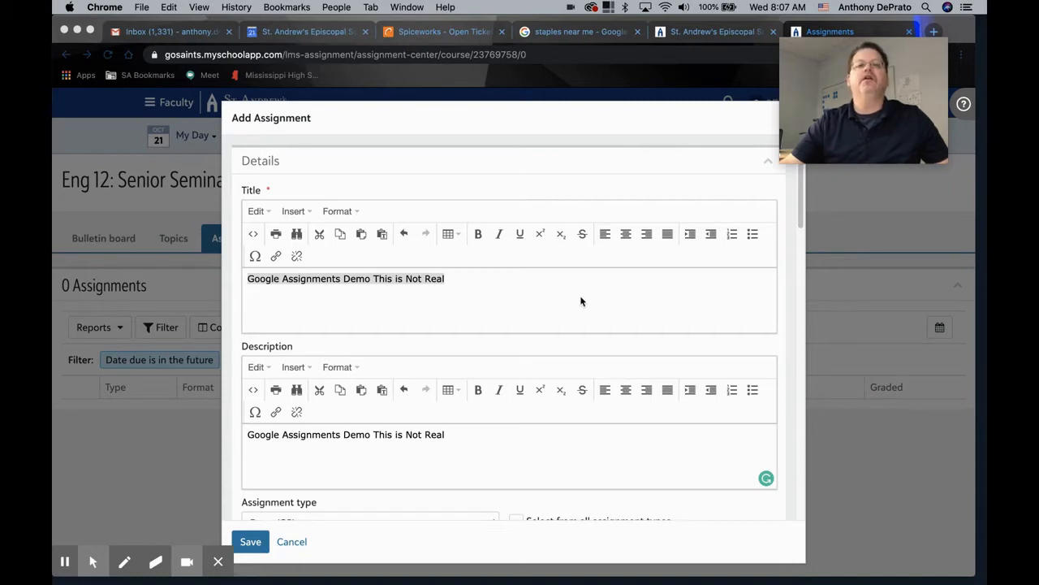
pyautogui.moveTo(575, 299)
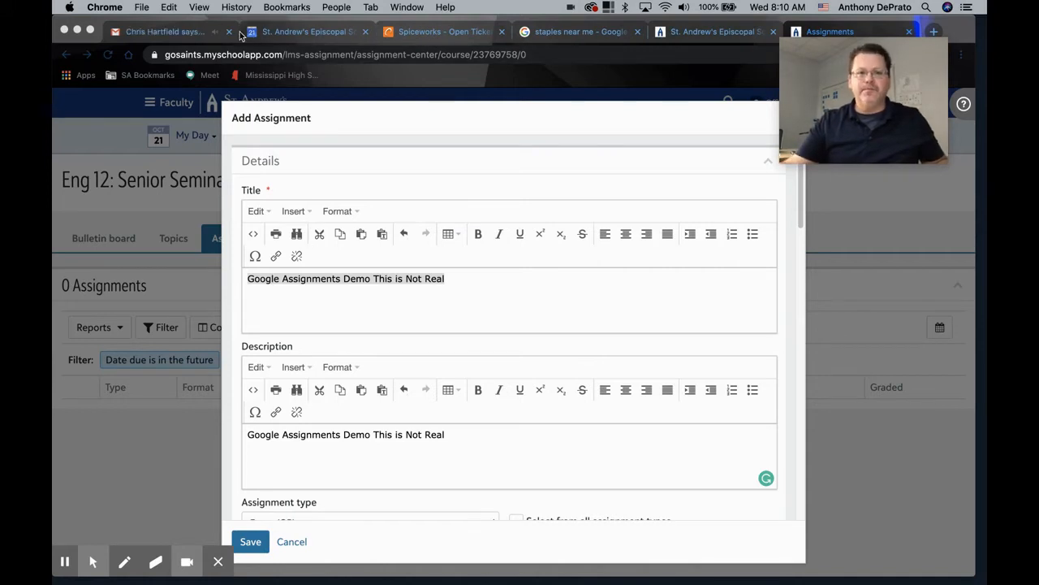
# Choose Google Assignments as the Associated learning tool on the Add Assignment form
pyautogui.click(227, 32)
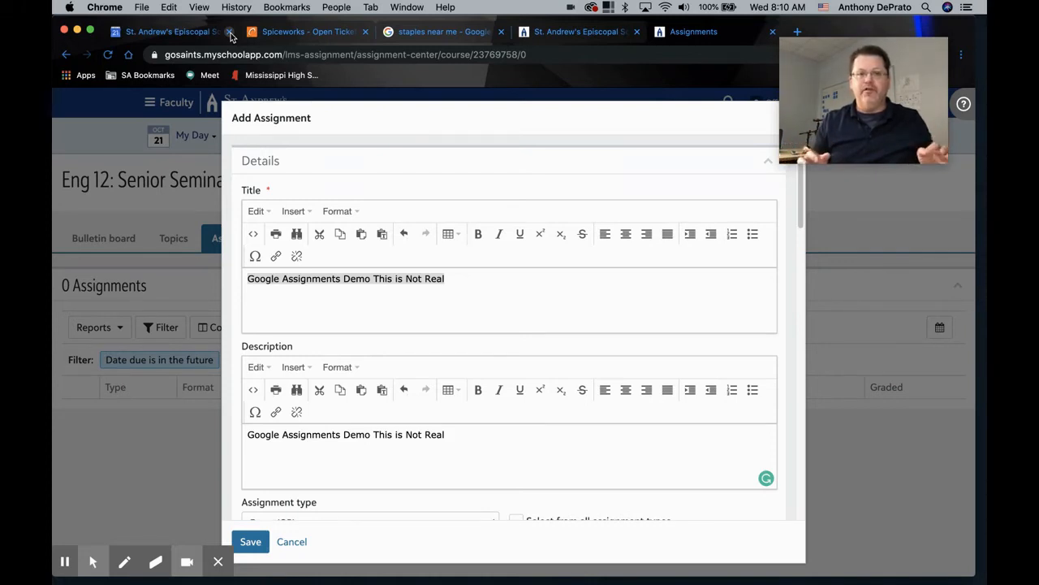
pyautogui.moveTo(416, 179)
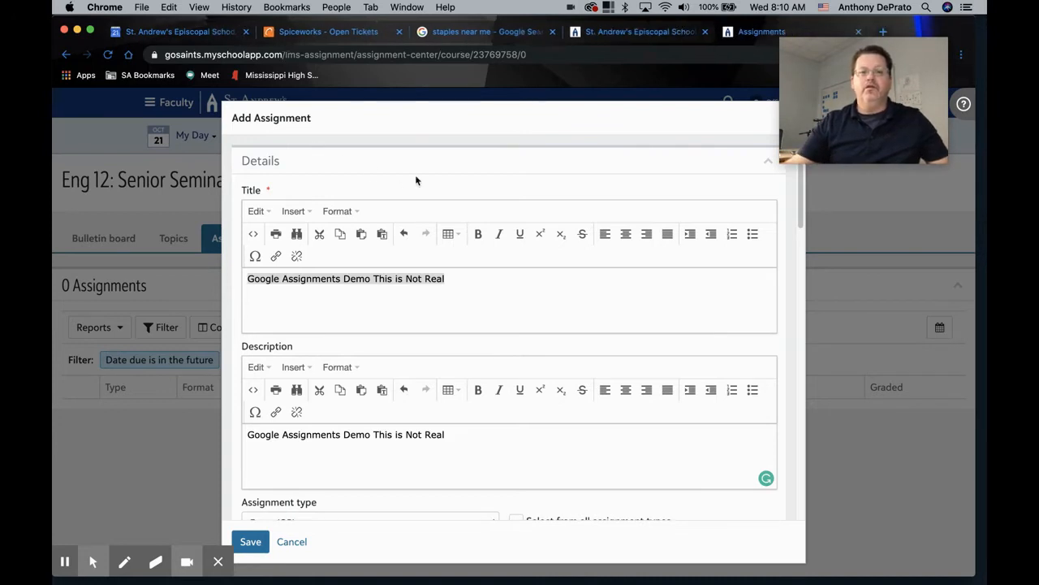
pyautogui.moveTo(485, 295)
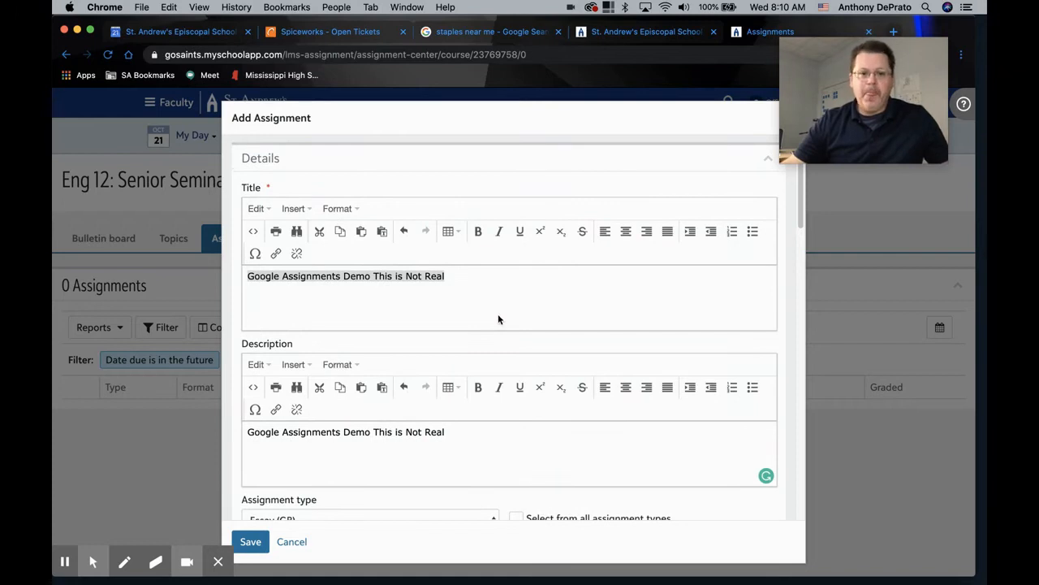
pyautogui.moveTo(512, 350)
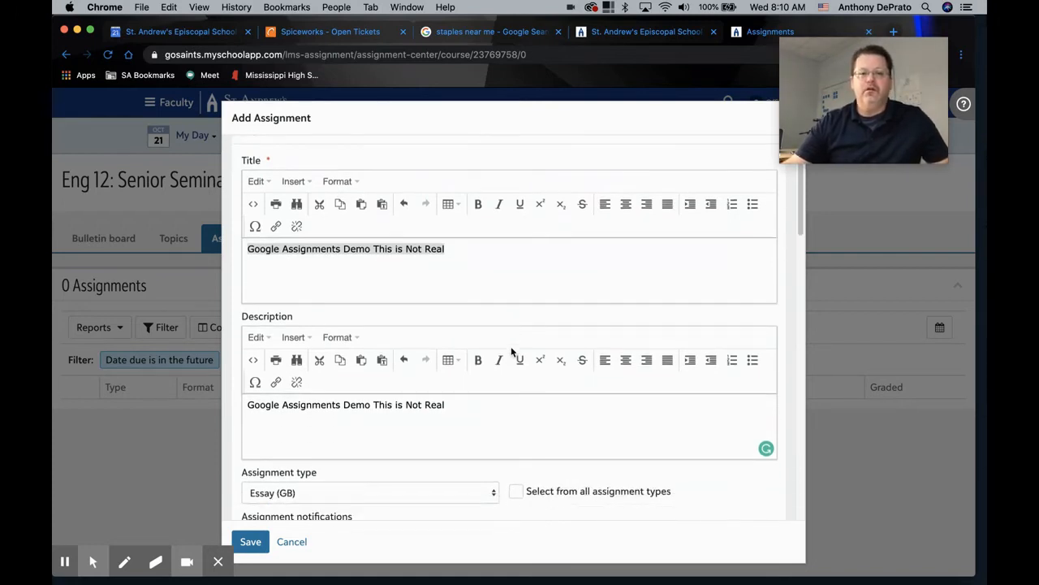
pyautogui.scroll(-3)
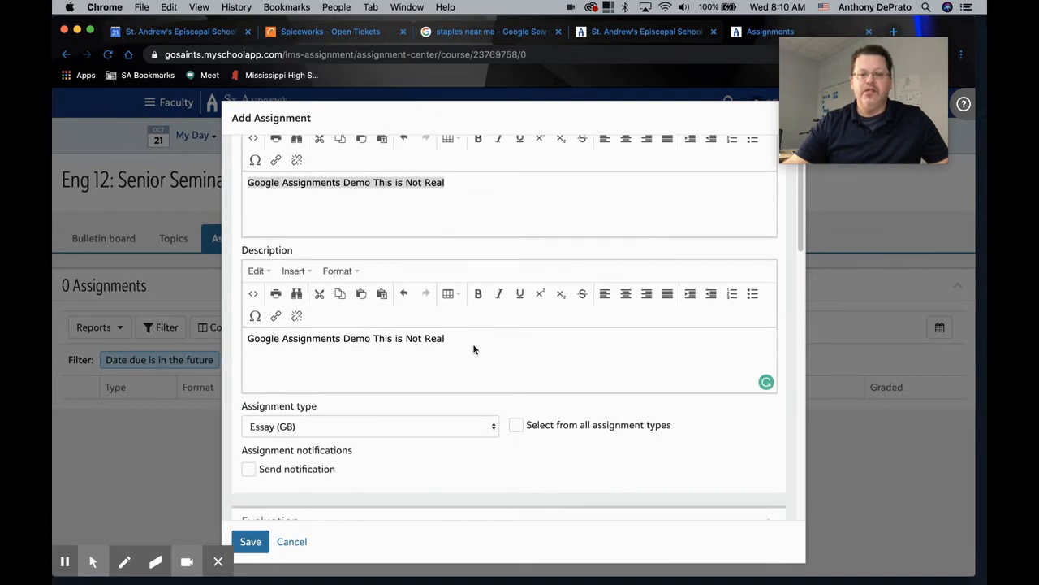
pyautogui.scroll(-3)
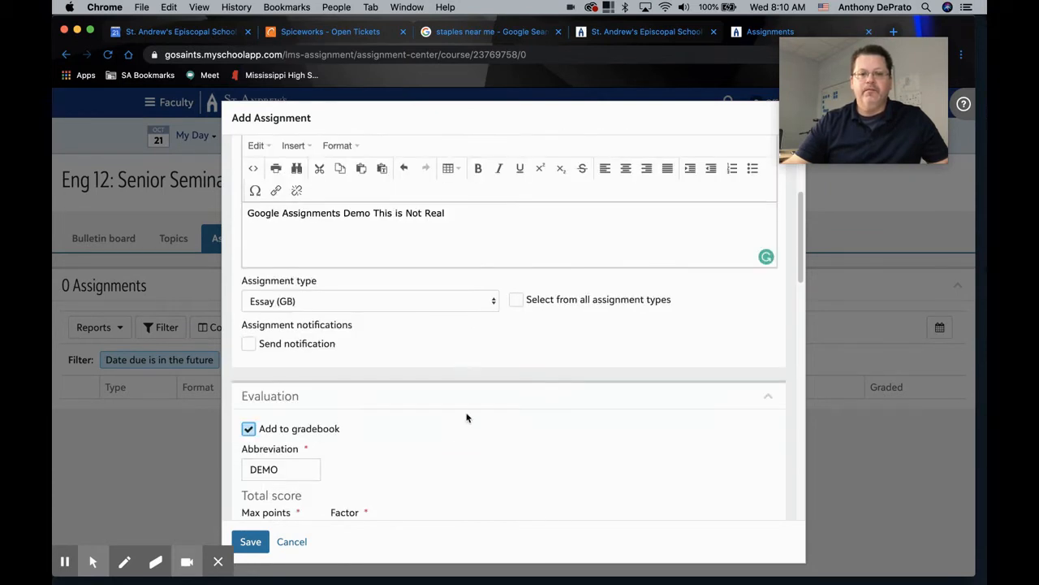
pyautogui.scroll(-3)
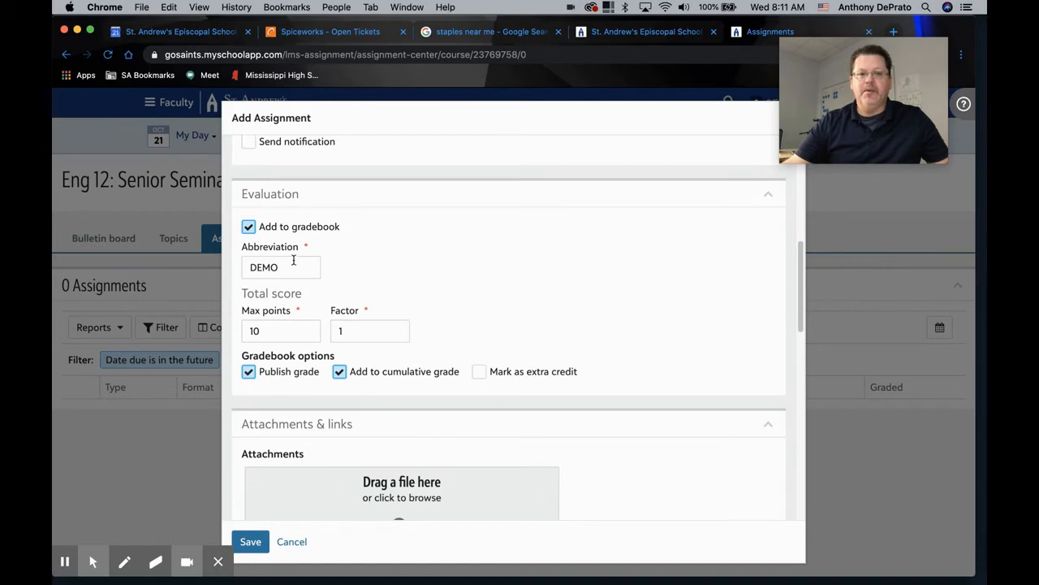
pyautogui.scroll(-3)
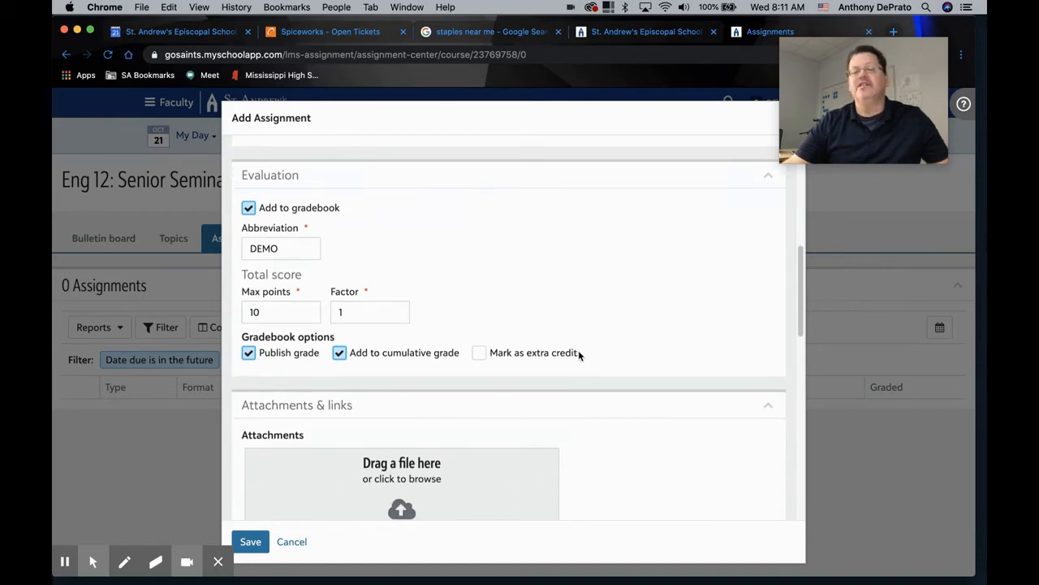
pyautogui.moveTo(627, 429)
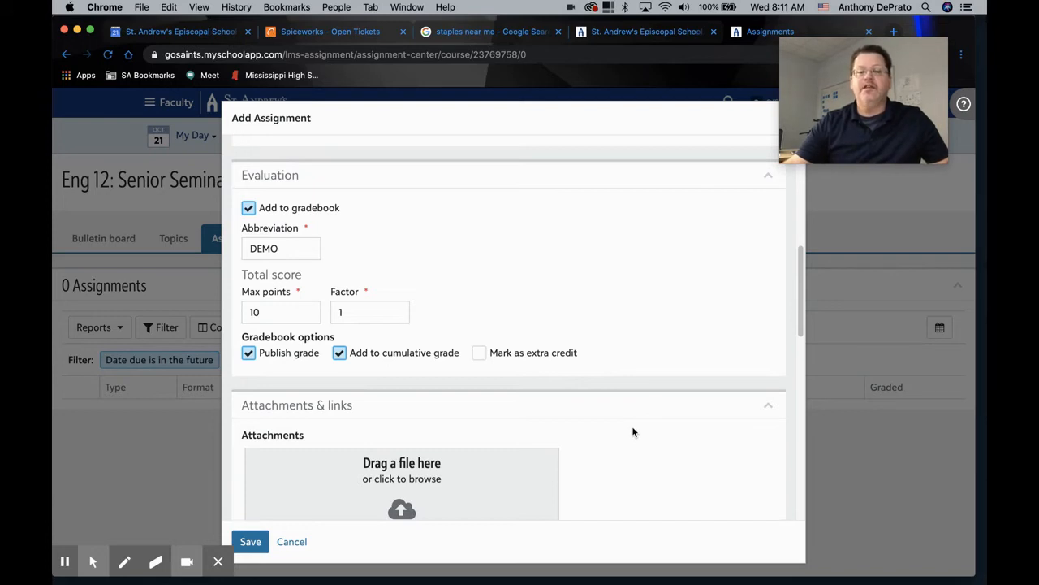
pyautogui.scroll(-3)
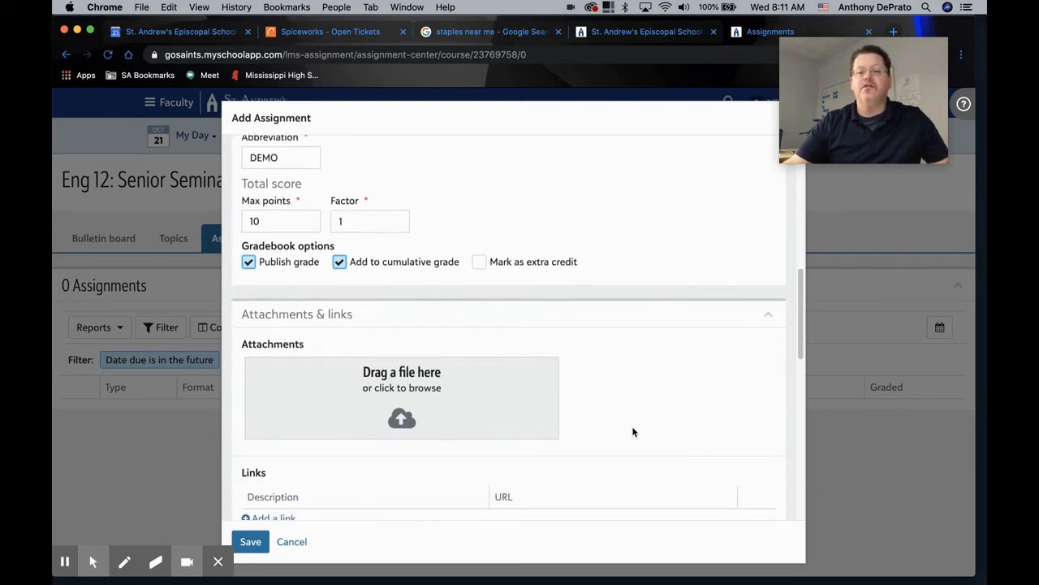
pyautogui.scroll(-3)
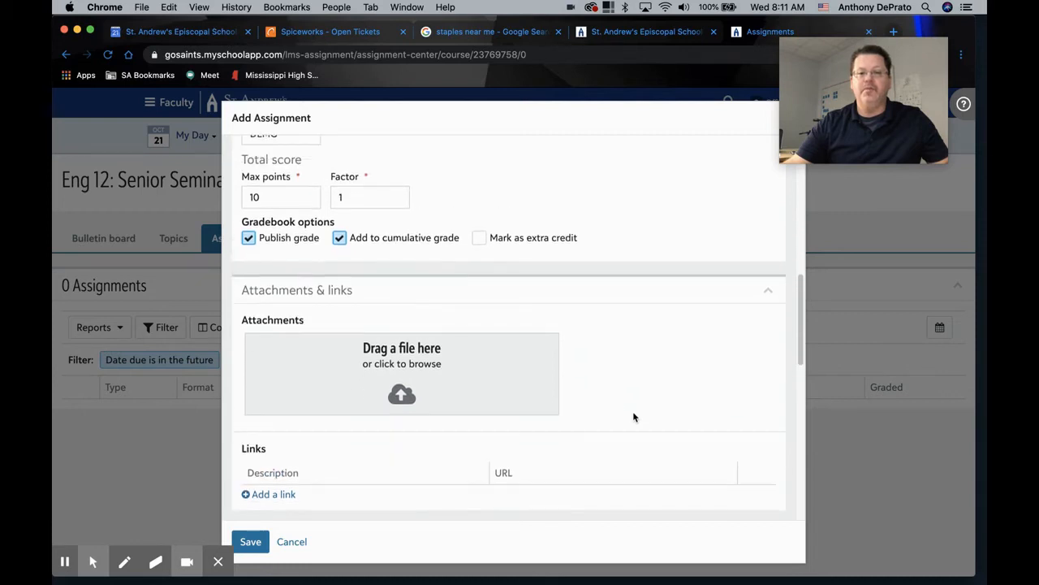
pyautogui.scroll(-3)
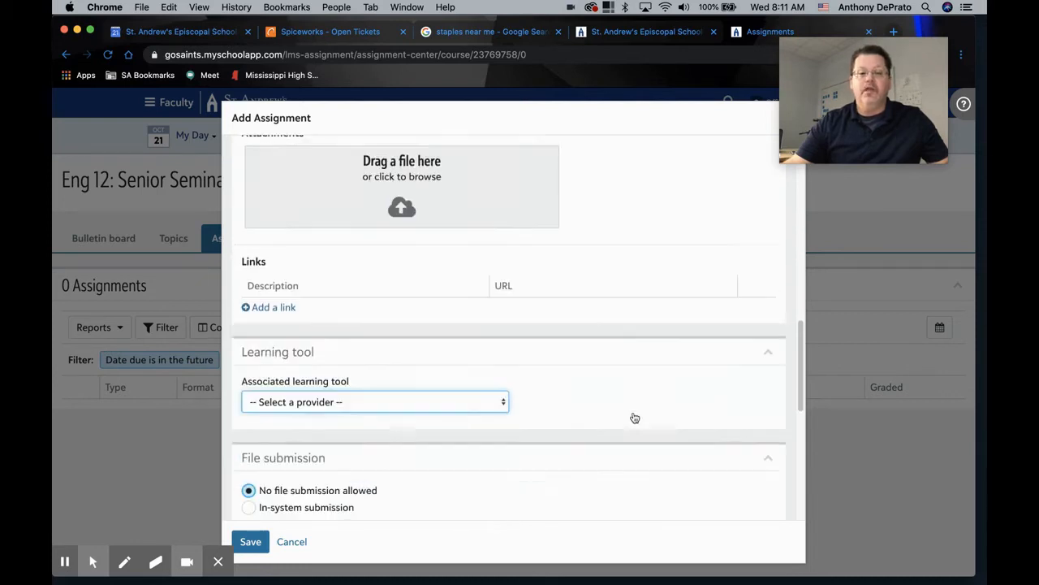
pyautogui.scroll(-3)
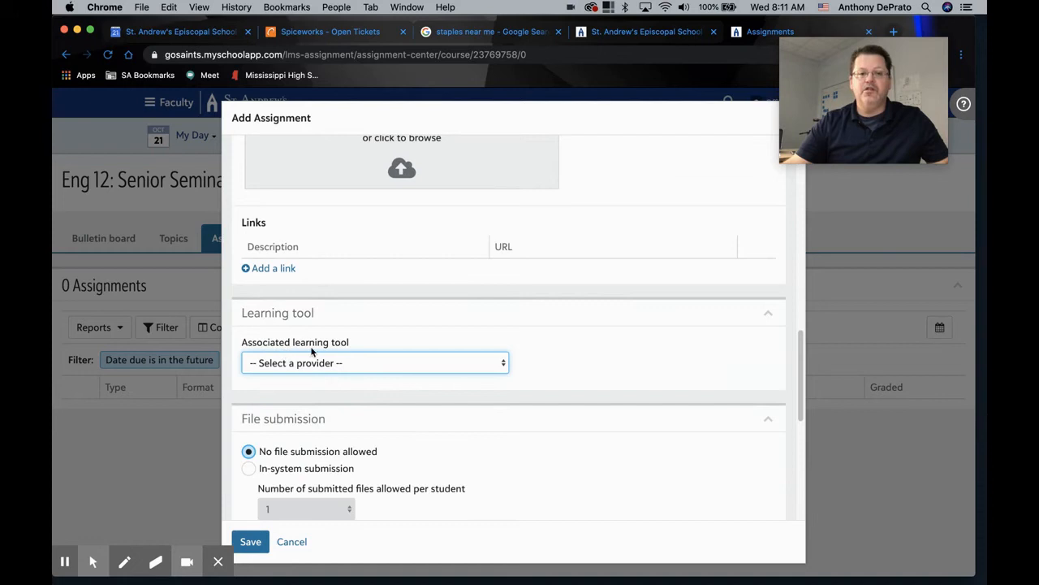
pyautogui.click(375, 362)
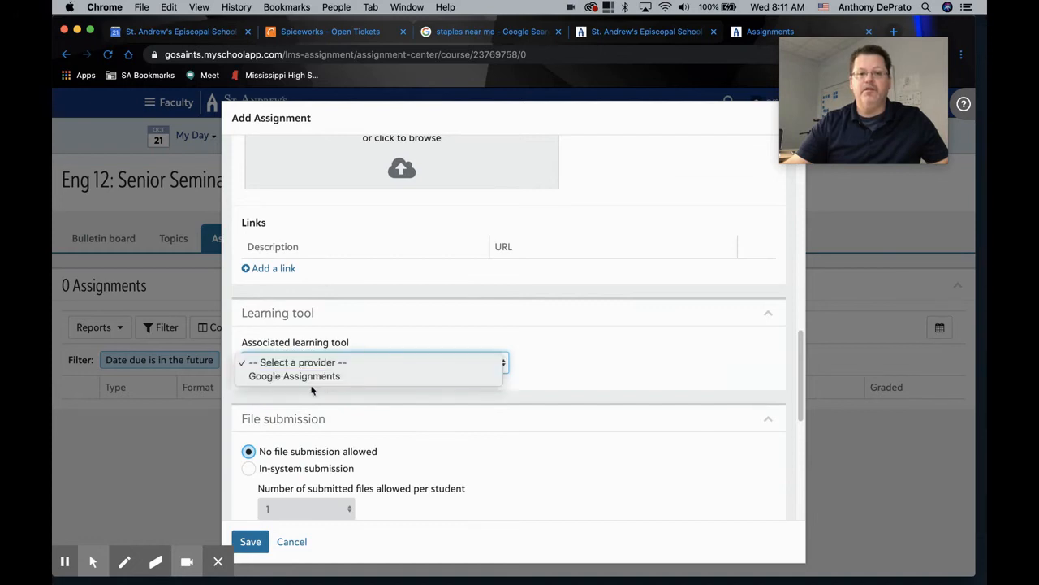
pyautogui.click(294, 376)
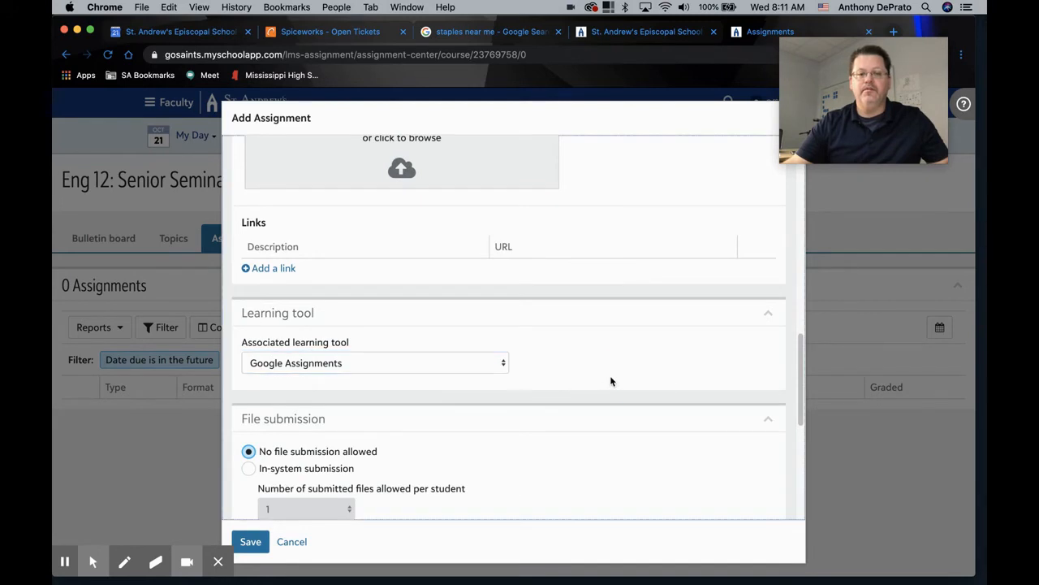
# Save the new demo assignment with Google Assignments linked
pyautogui.scroll(-3)
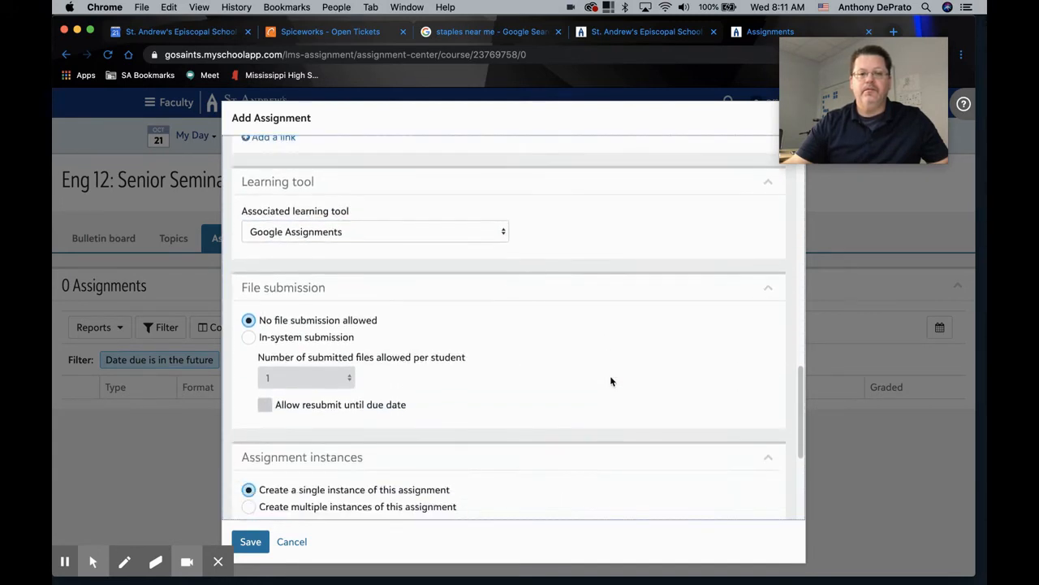
pyautogui.scroll(-3)
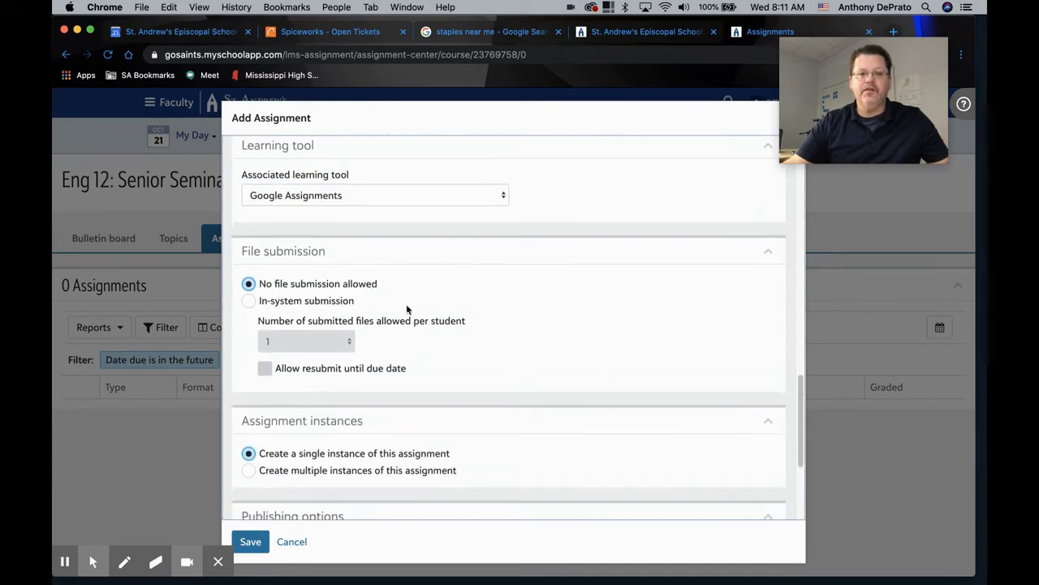
pyautogui.scroll(-3)
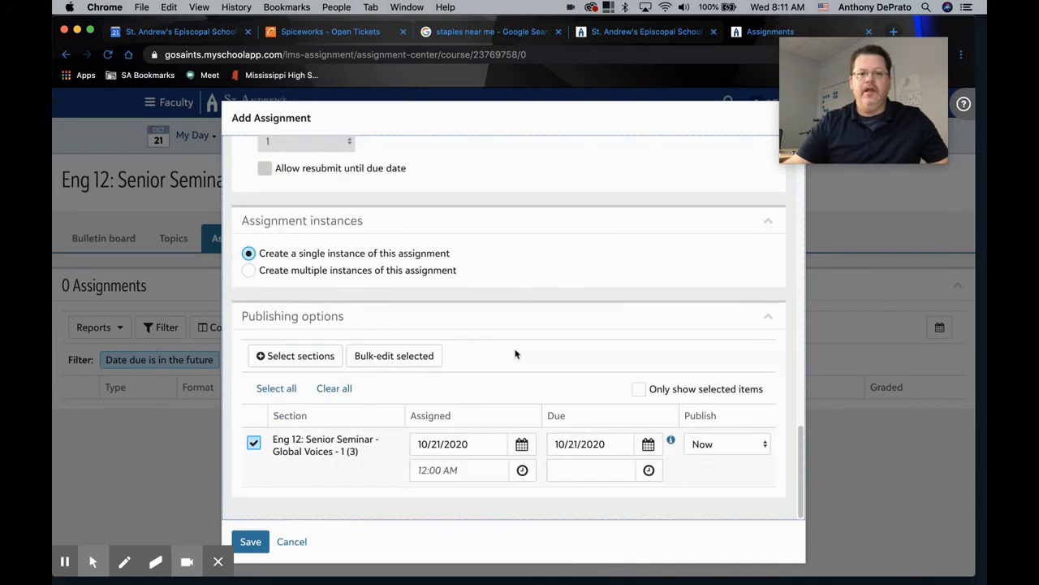
pyautogui.click(250, 543)
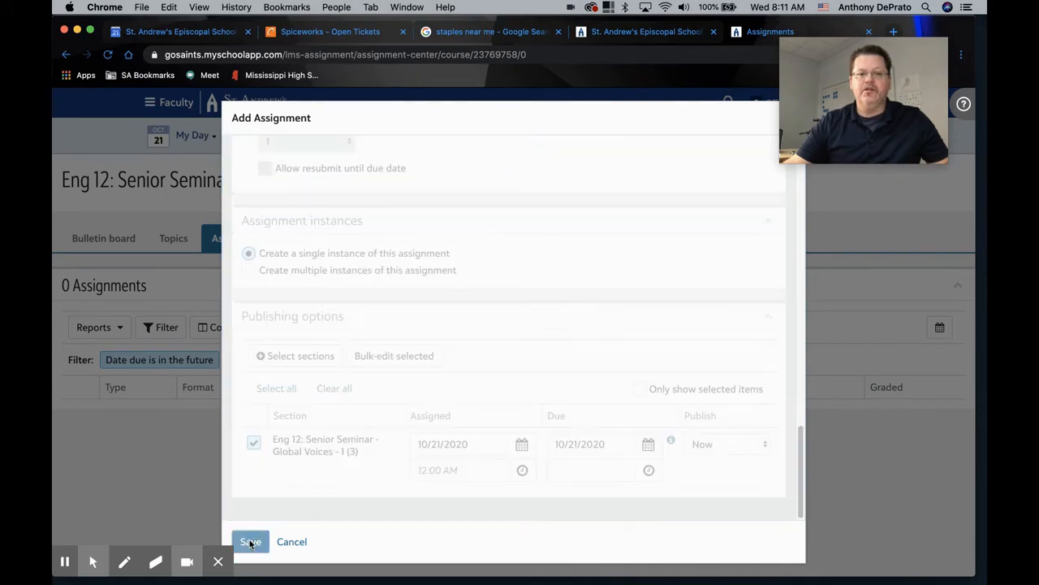
# From the saved demo assignment's detail page, launch it in Google Assignments
pyautogui.click(250, 542)
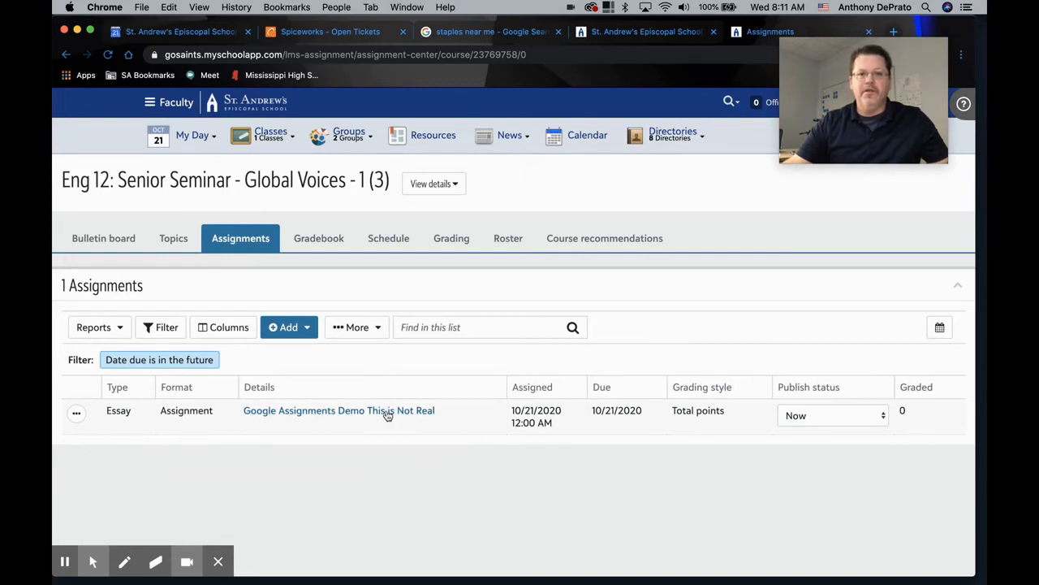
pyautogui.click(338, 409)
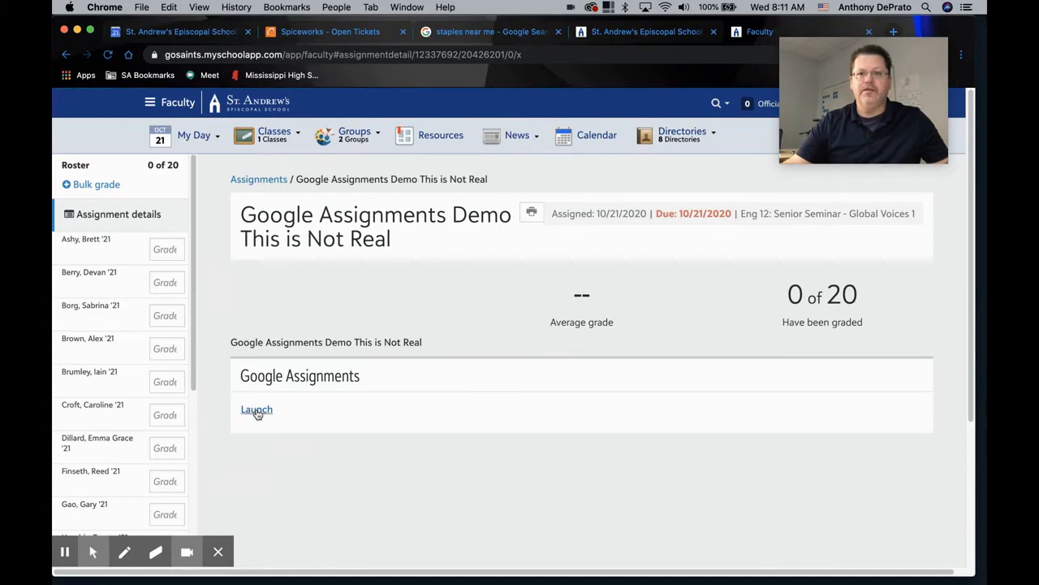
pyautogui.click(257, 409)
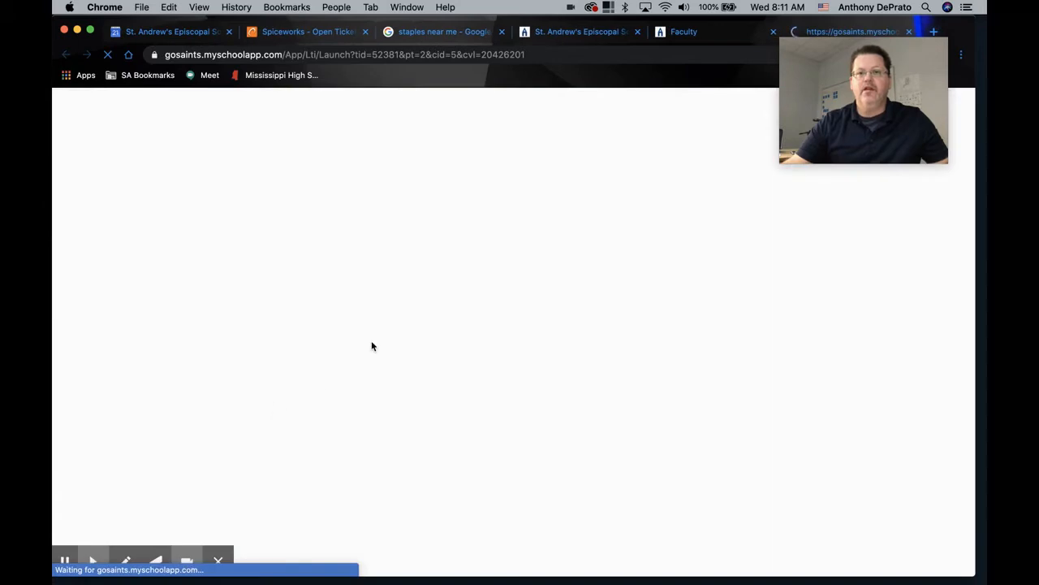
pyautogui.moveTo(494, 258)
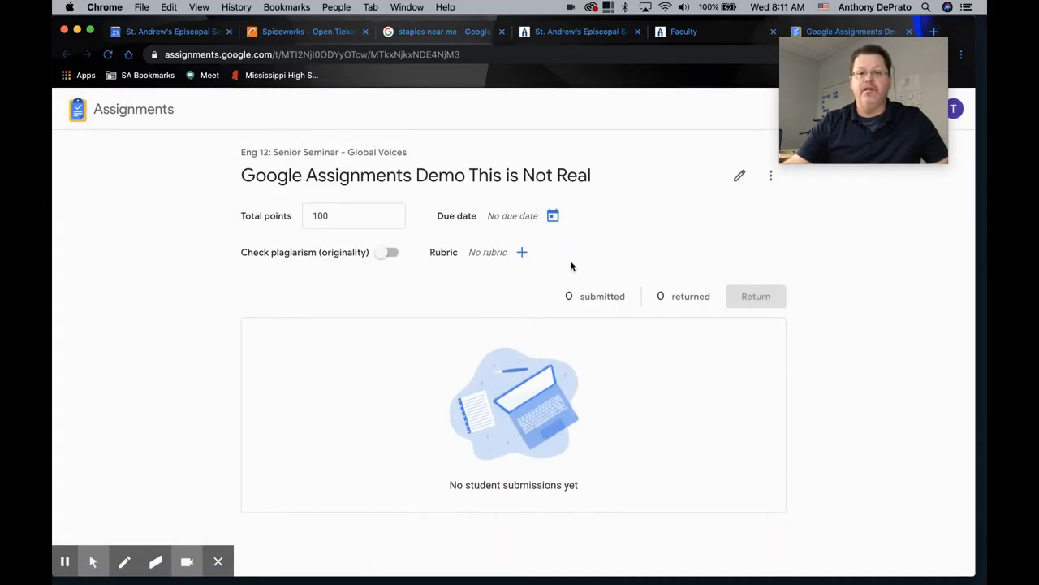
pyautogui.moveTo(656, 395)
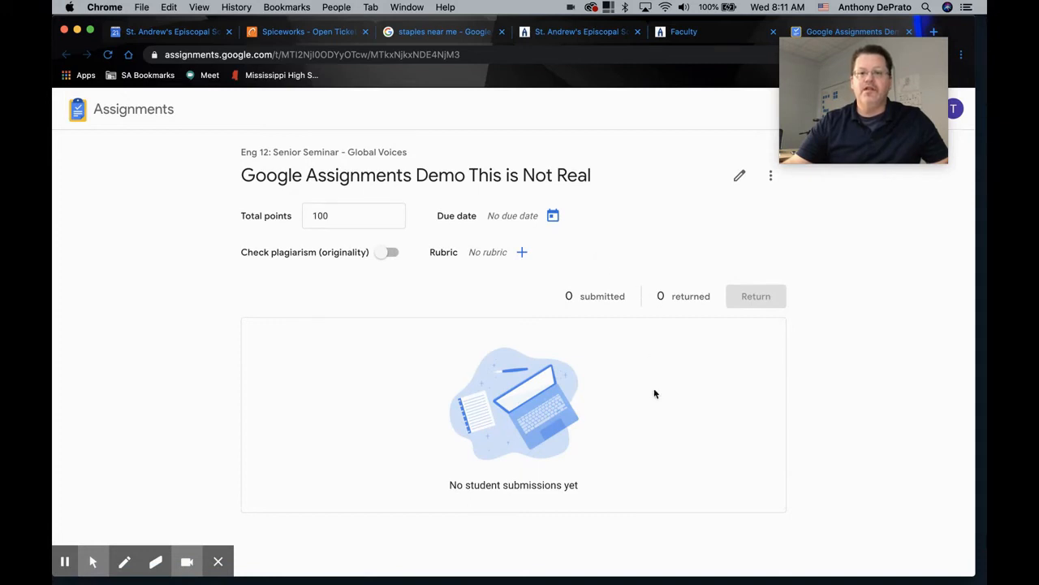
pyautogui.moveTo(697, 422)
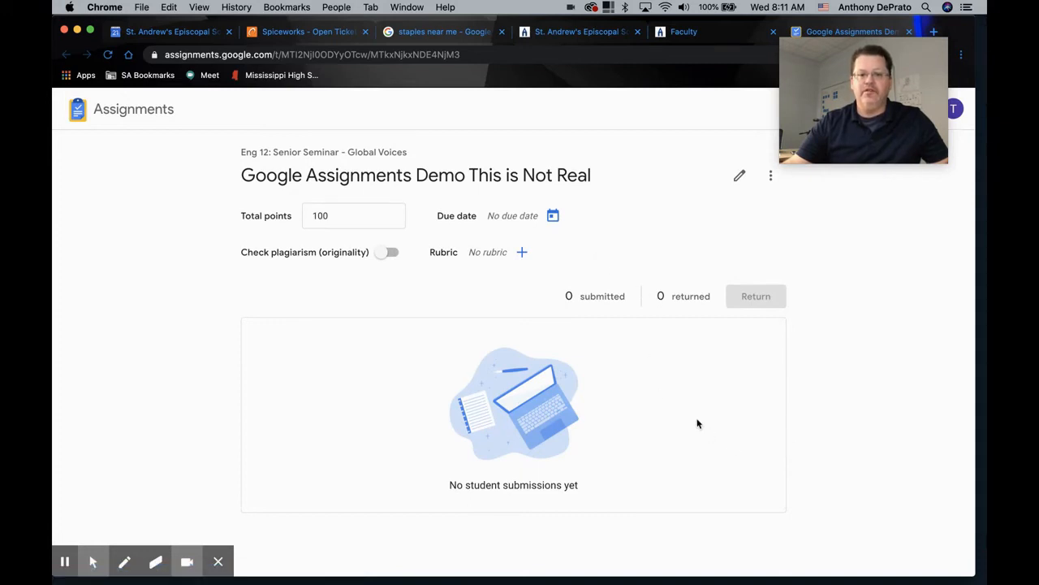
pyautogui.moveTo(486, 344)
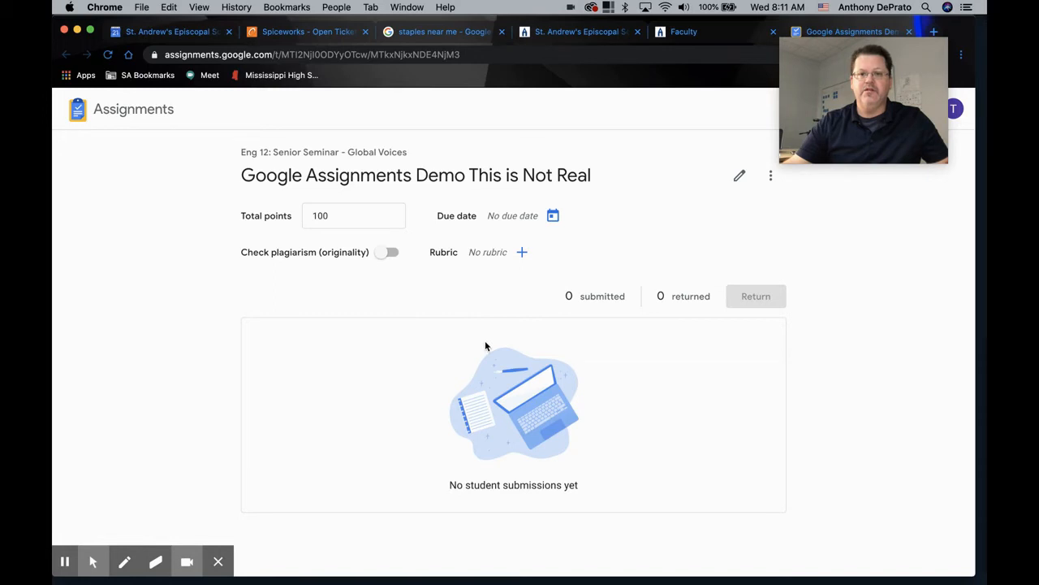
pyautogui.moveTo(679, 240)
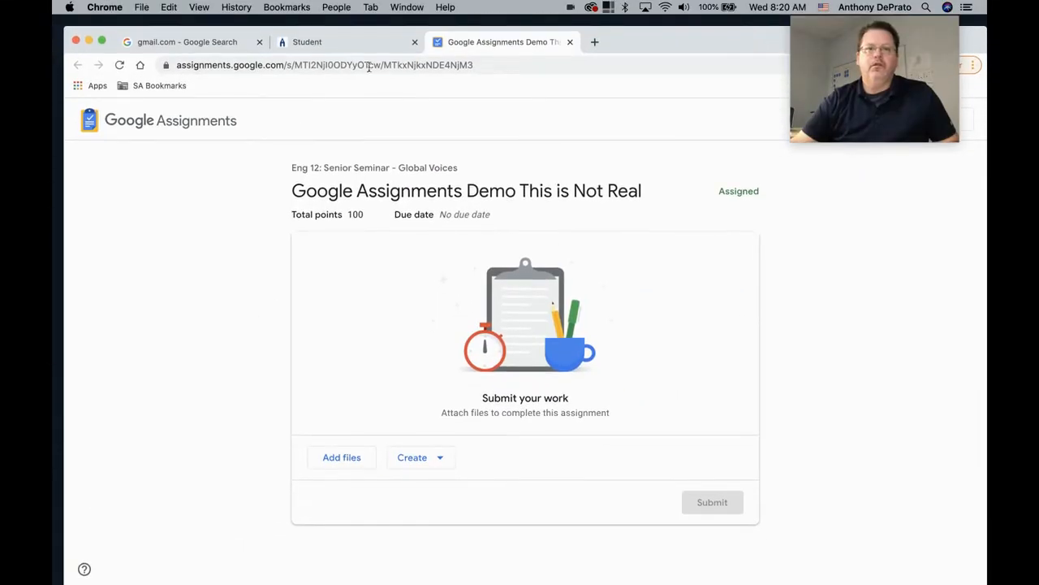
pyautogui.click(307, 42)
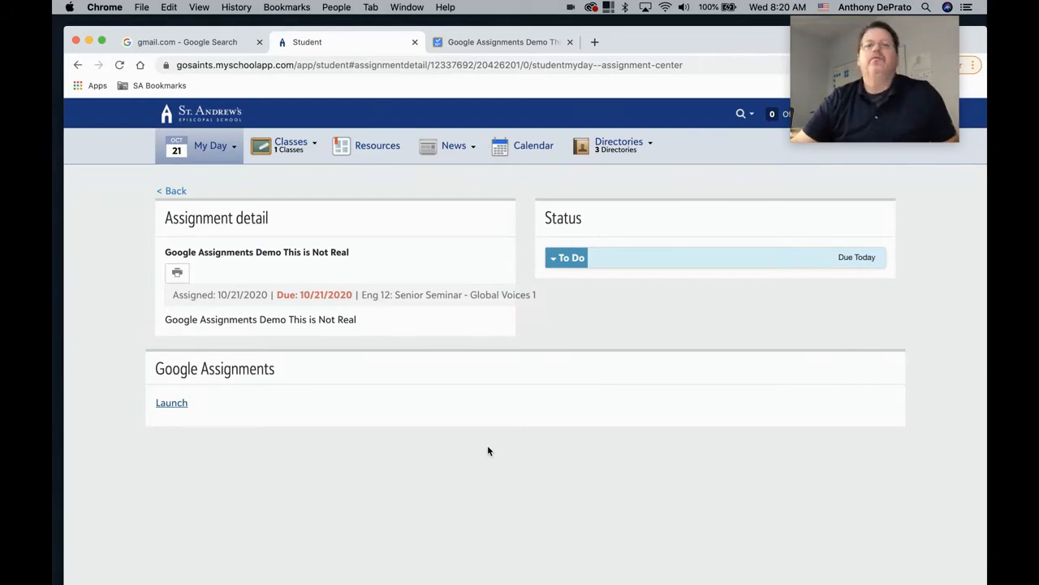
pyautogui.moveTo(362, 309)
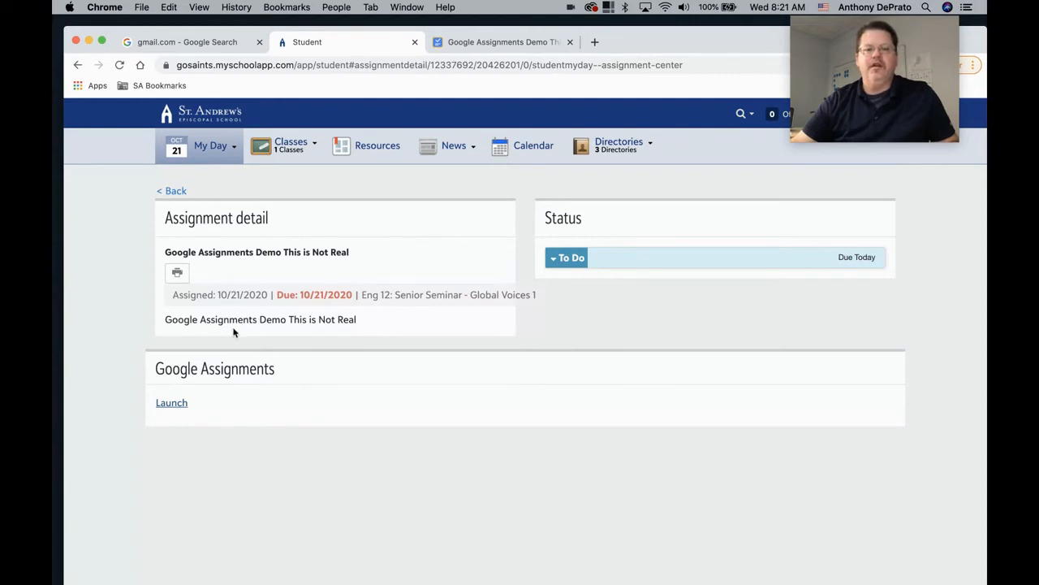
pyautogui.moveTo(385, 328)
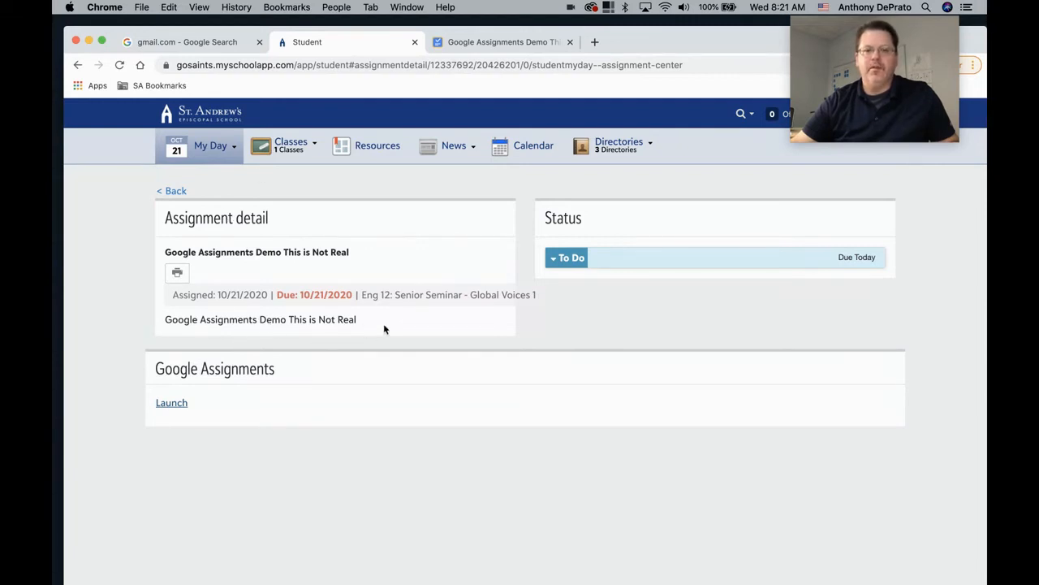
pyautogui.moveTo(176, 375)
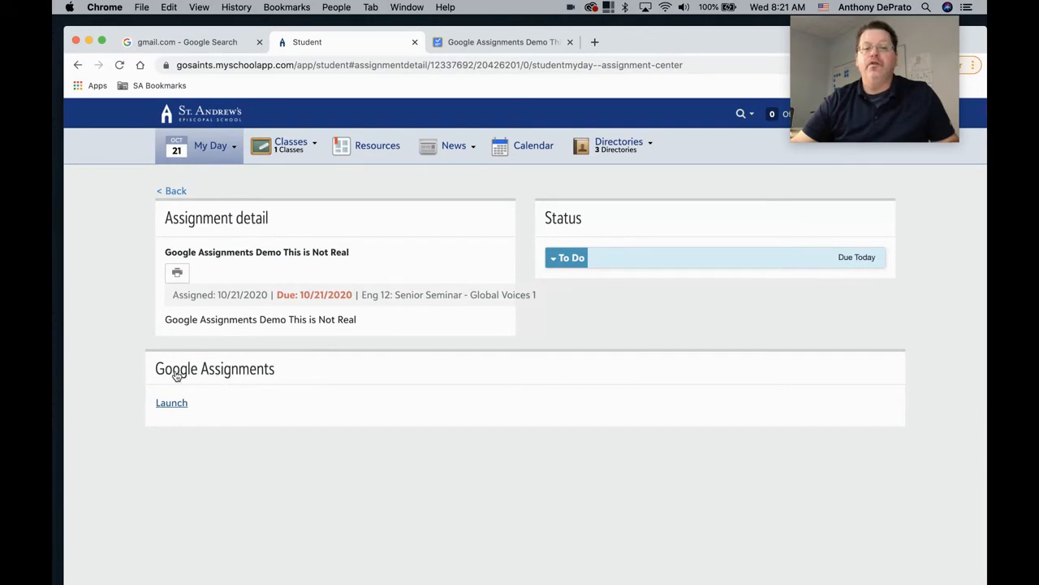
pyautogui.moveTo(166, 405)
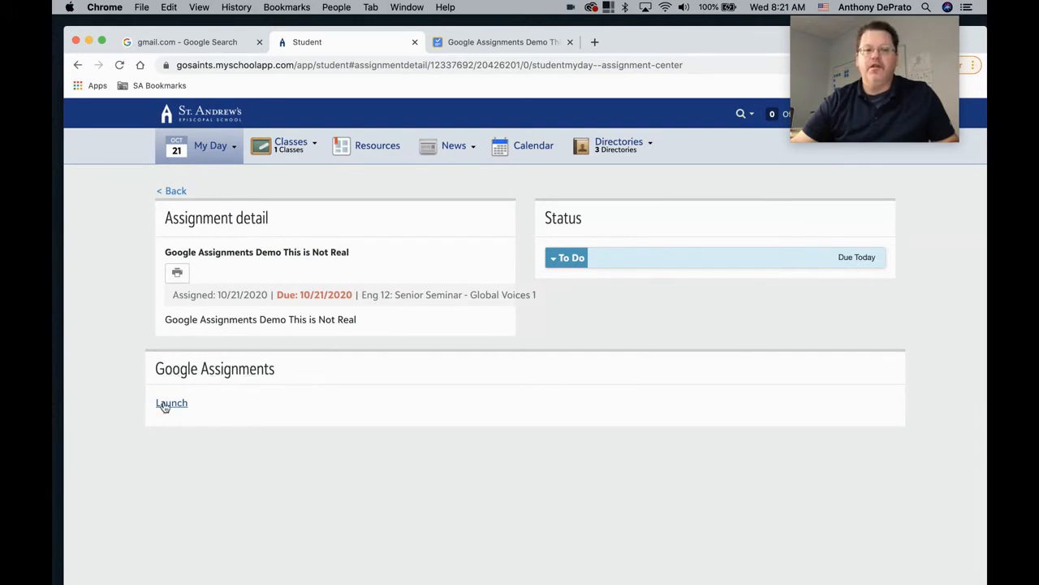
# Launch the demo assignment in Google Assignments from the student's onCampus page
pyautogui.click(170, 402)
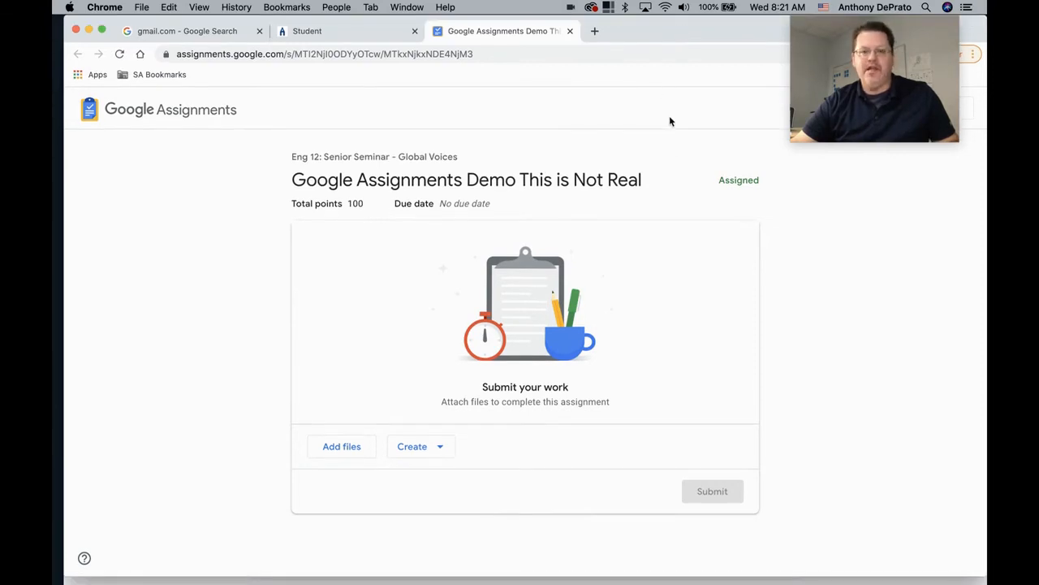
pyautogui.moveTo(819, 320)
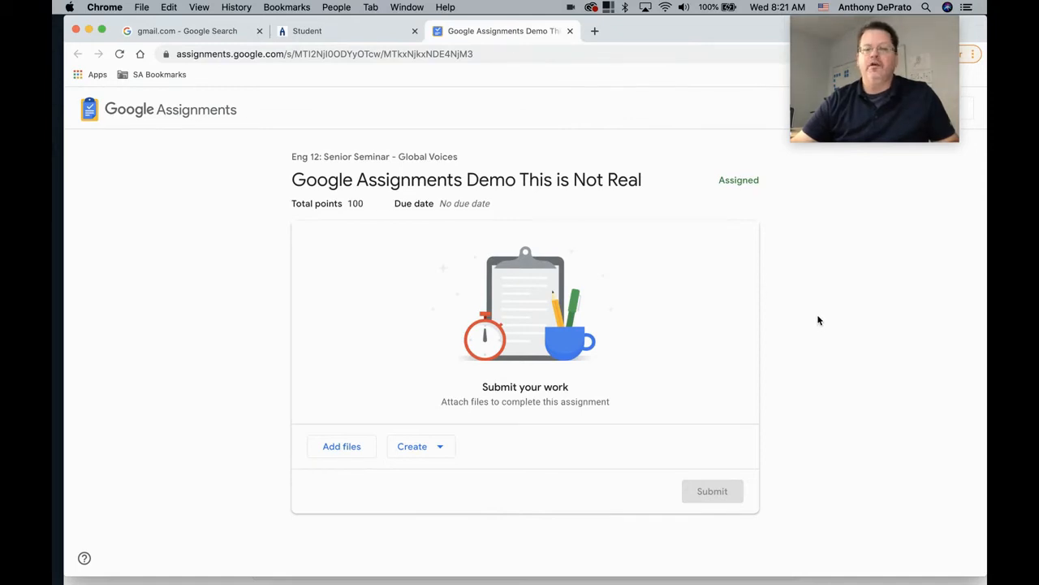
pyautogui.moveTo(822, 346)
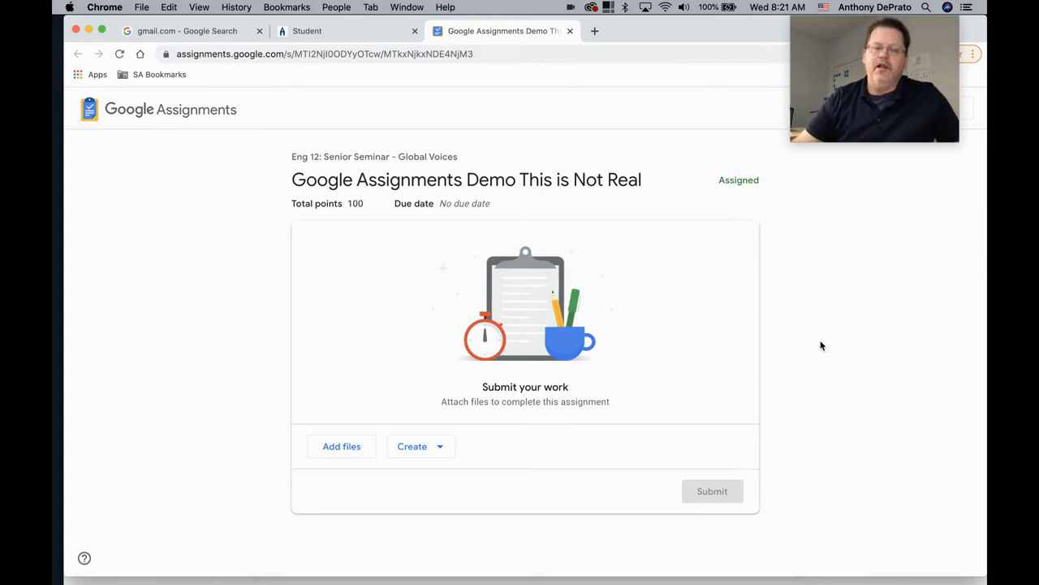
pyautogui.moveTo(805, 348)
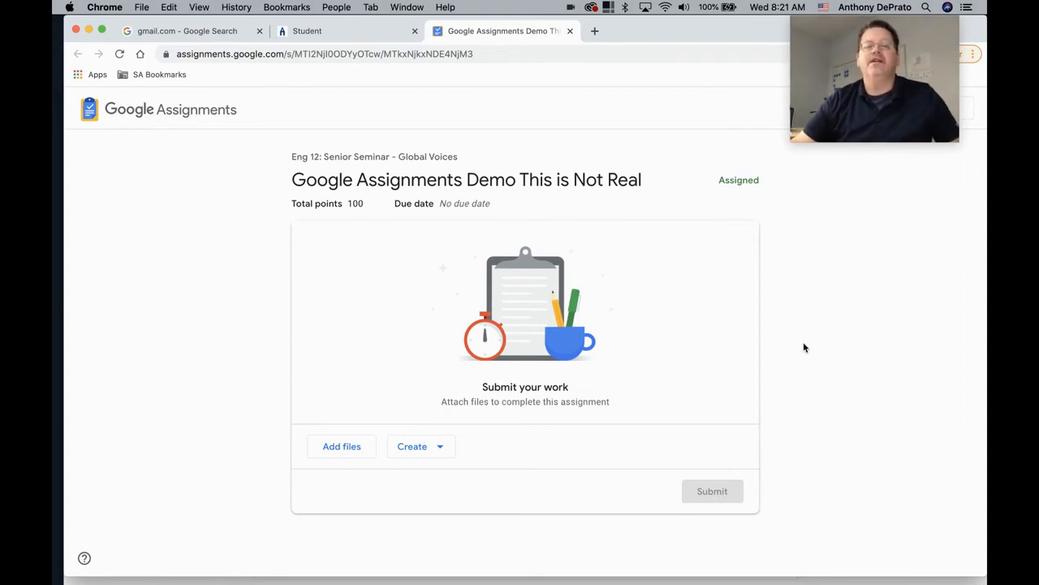
pyautogui.moveTo(822, 364)
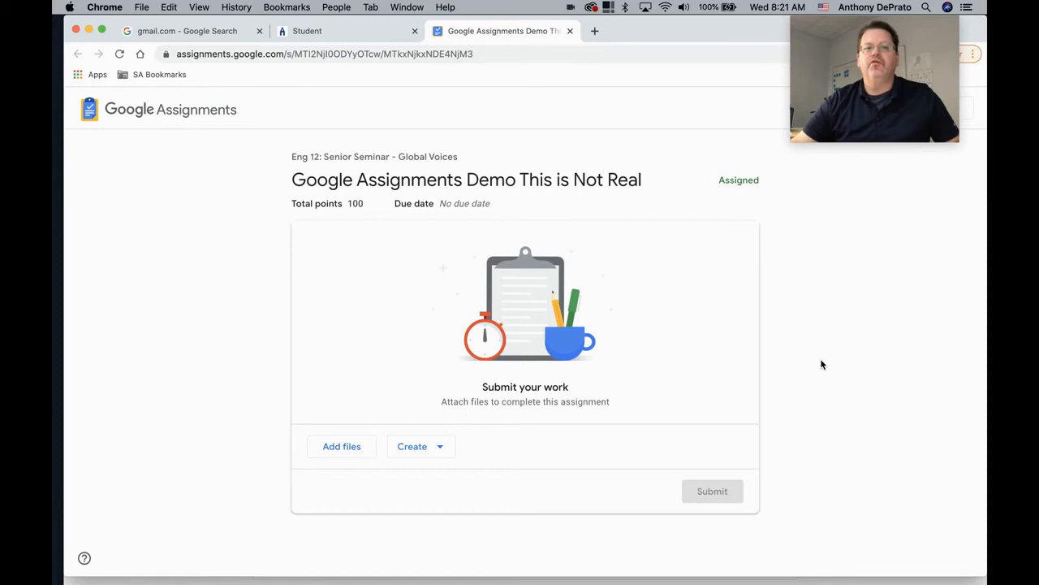
pyautogui.moveTo(659, 273)
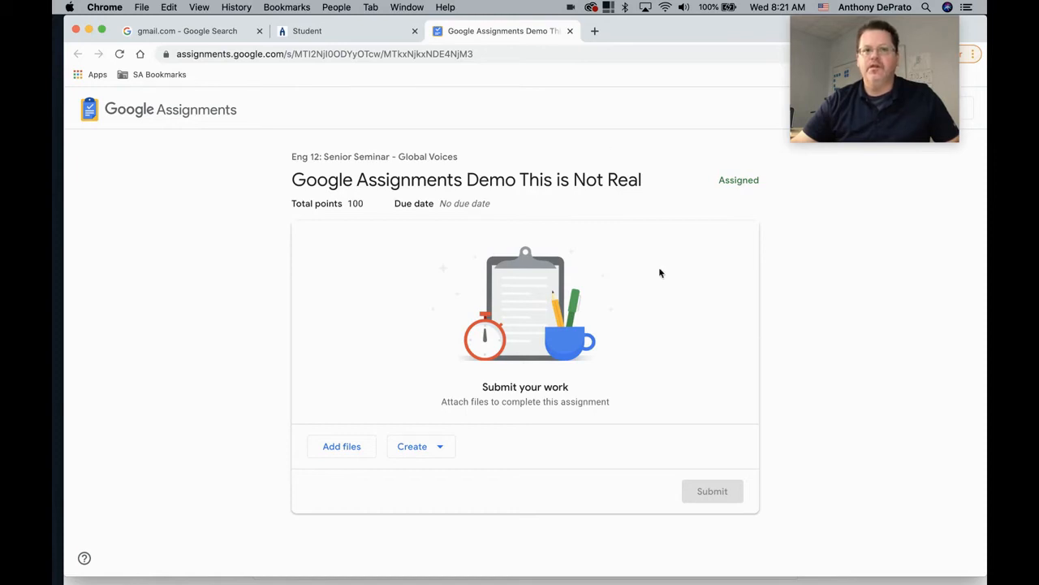
pyautogui.moveTo(295, 278)
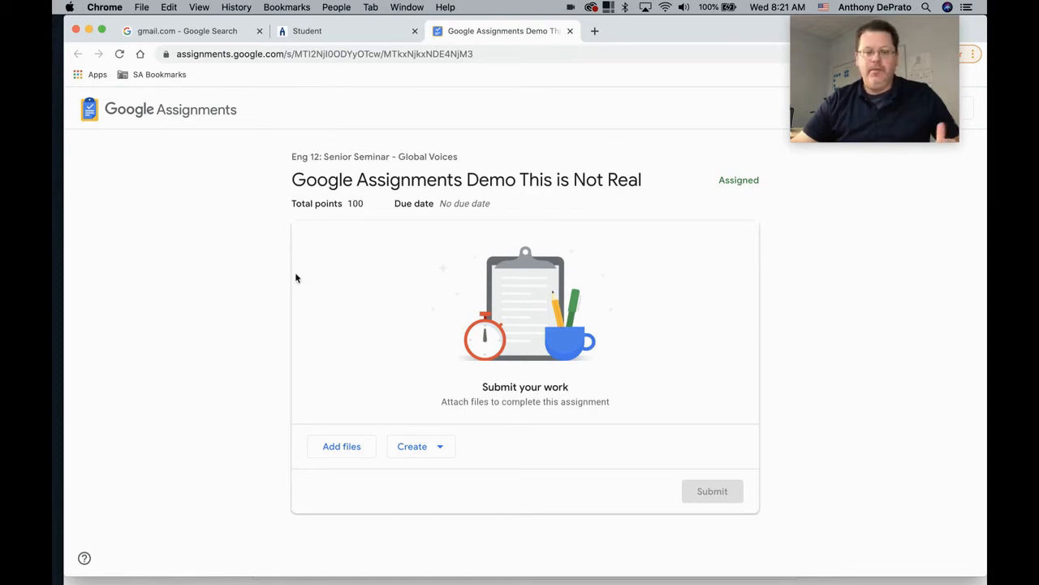
pyautogui.moveTo(258, 307)
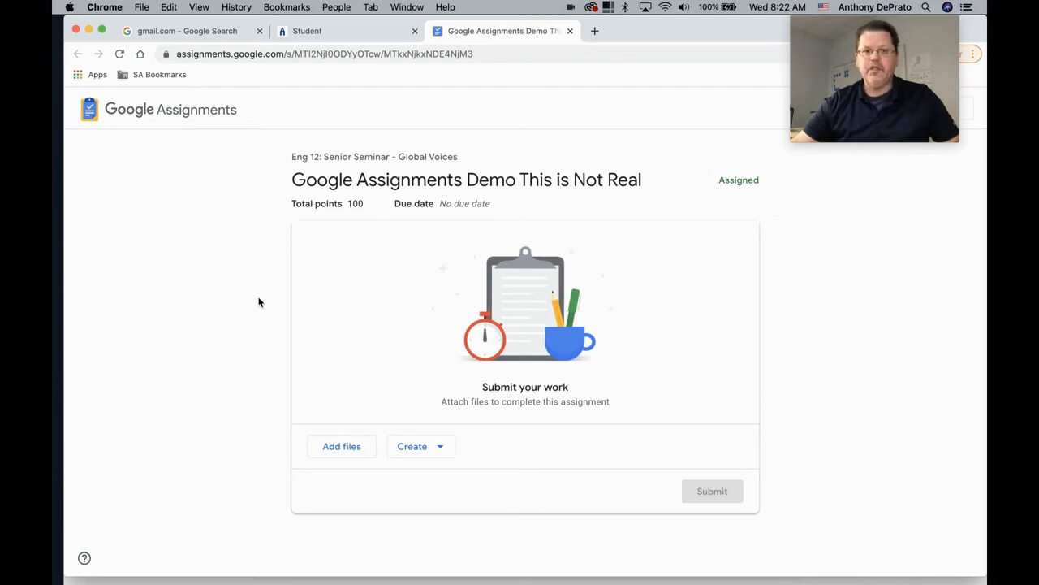
pyautogui.moveTo(503, 231)
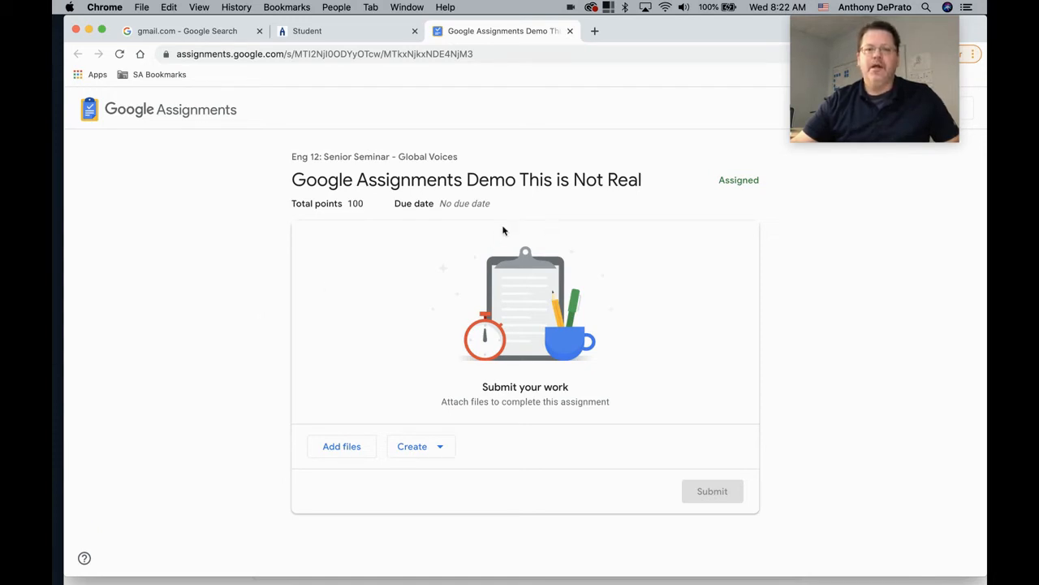
pyautogui.moveTo(416, 292)
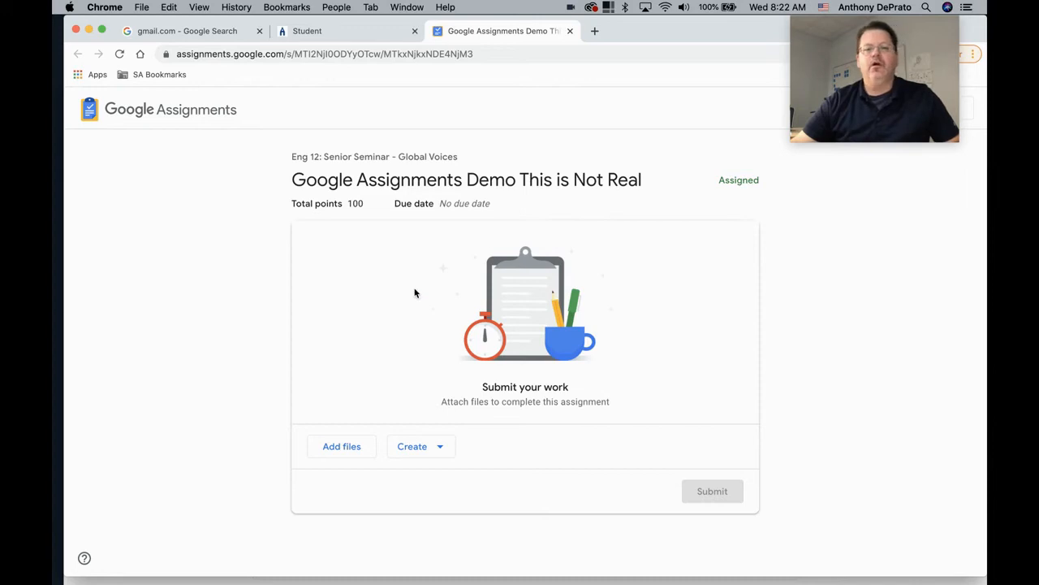
pyautogui.moveTo(390, 360)
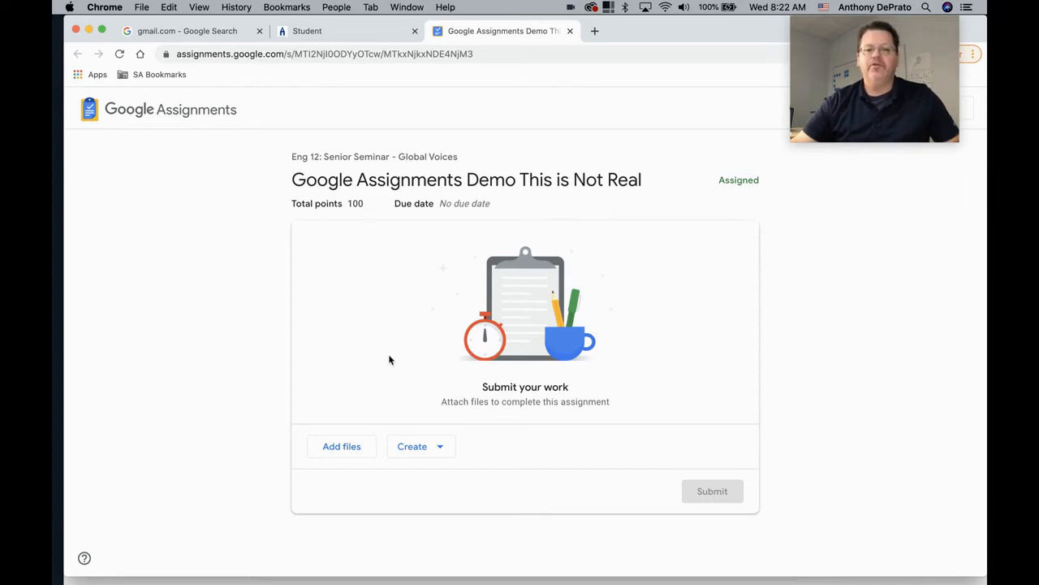
pyautogui.moveTo(422, 317)
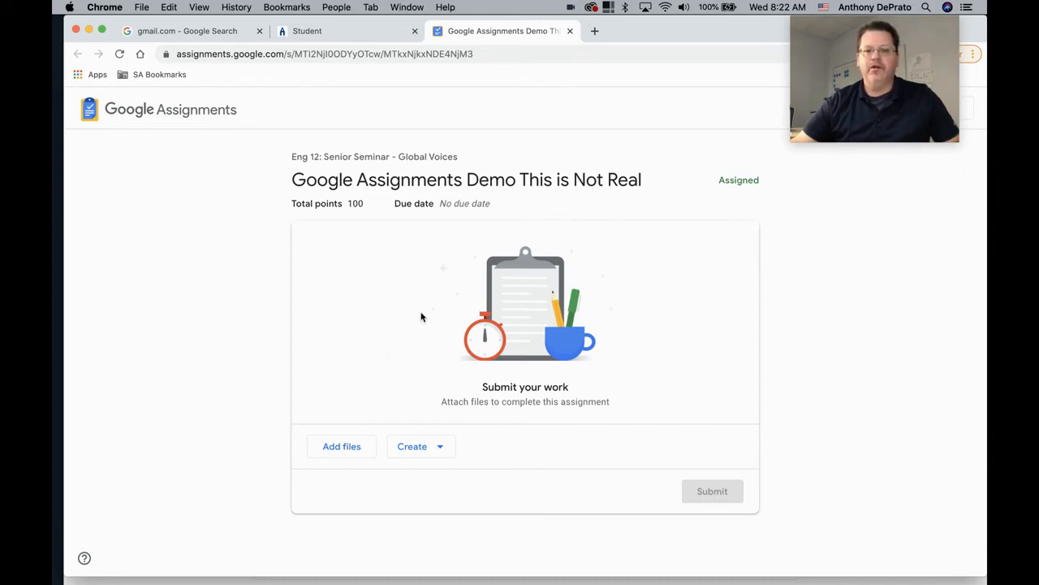
pyautogui.moveTo(354, 391)
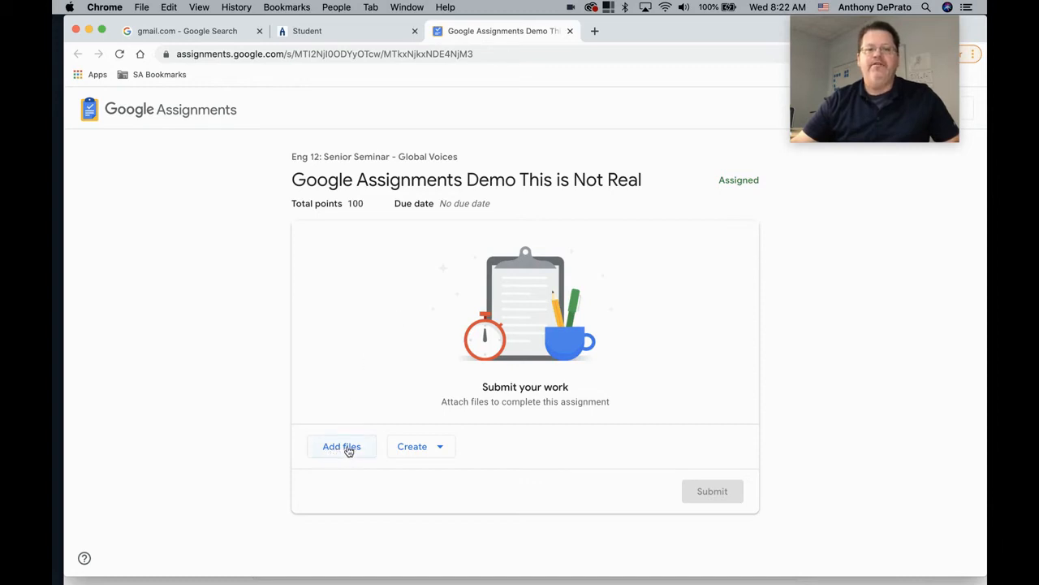
# Attach the Sample with Table document from Google Drive to the student's work
pyautogui.click(341, 445)
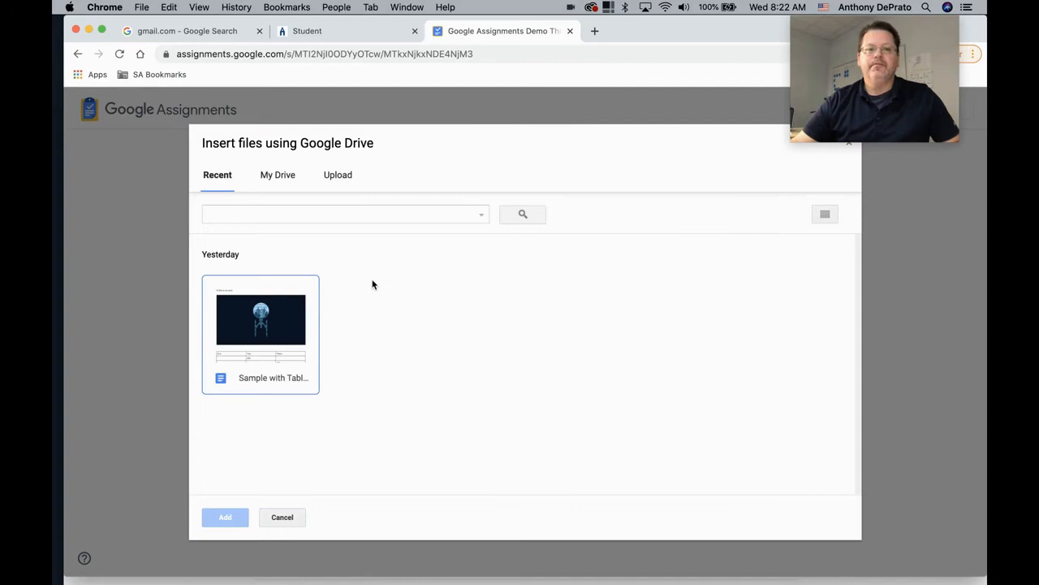
pyautogui.moveTo(422, 235)
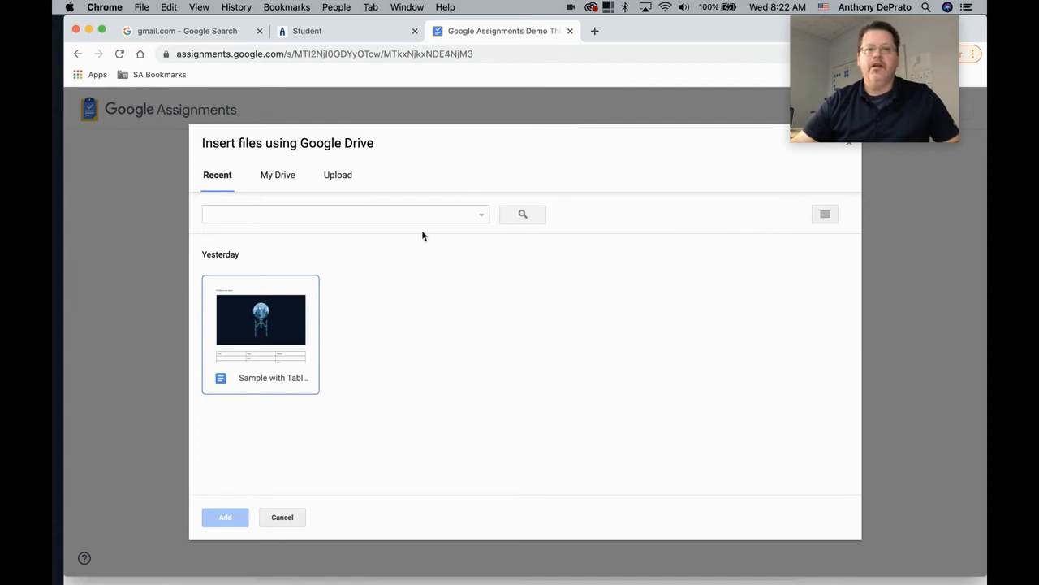
pyautogui.moveTo(273, 331)
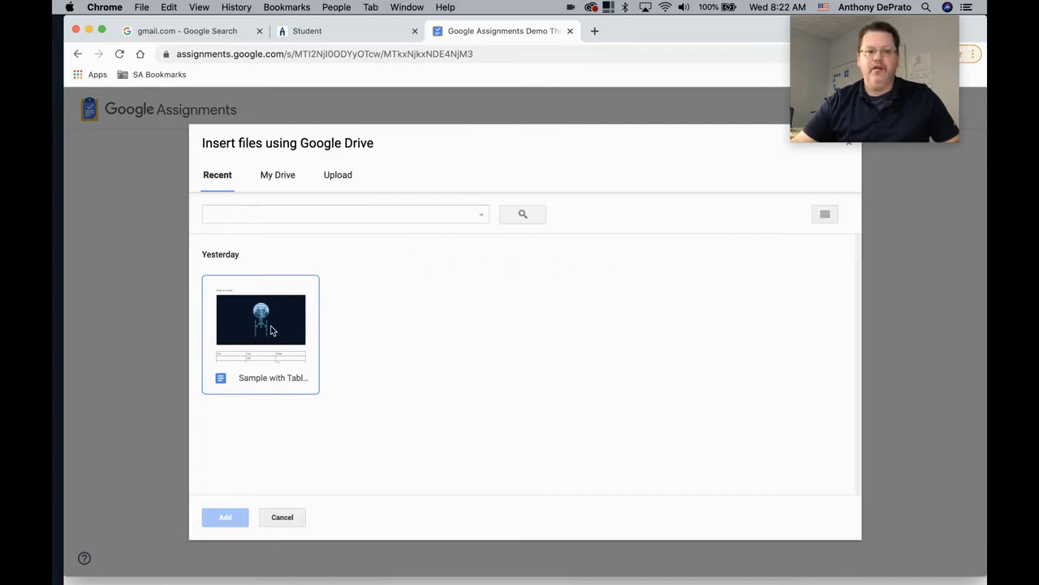
pyautogui.click(224, 516)
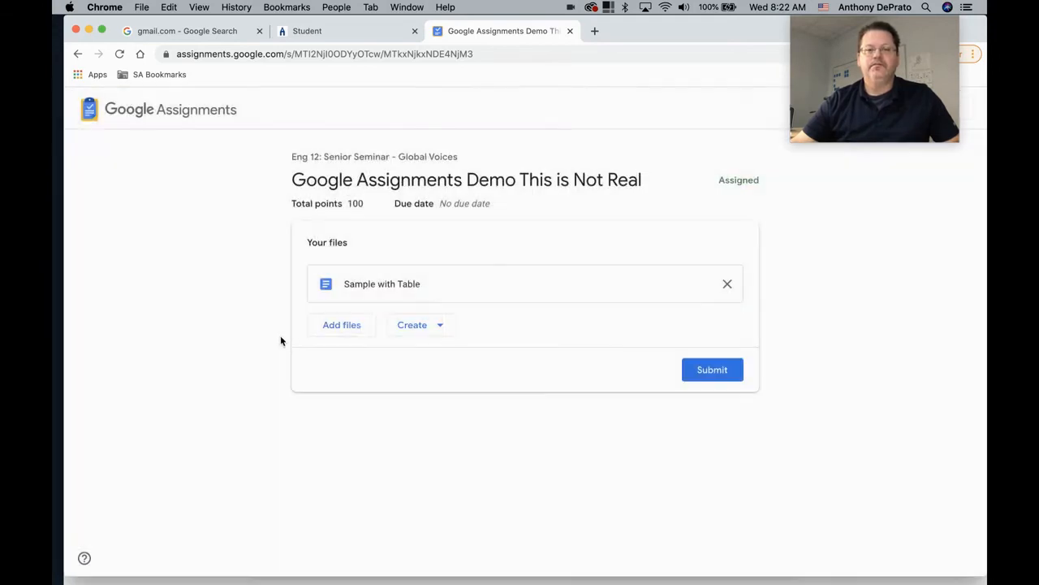
pyautogui.moveTo(672, 387)
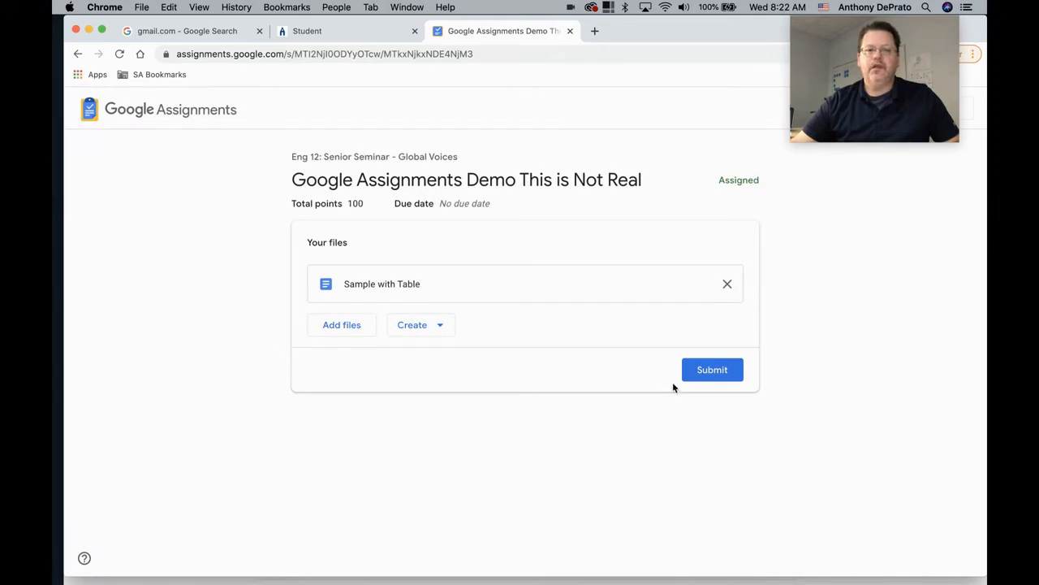
# Submit the attached Sample with Table work and confirm, marking the assignment Submitted
pyautogui.click(711, 370)
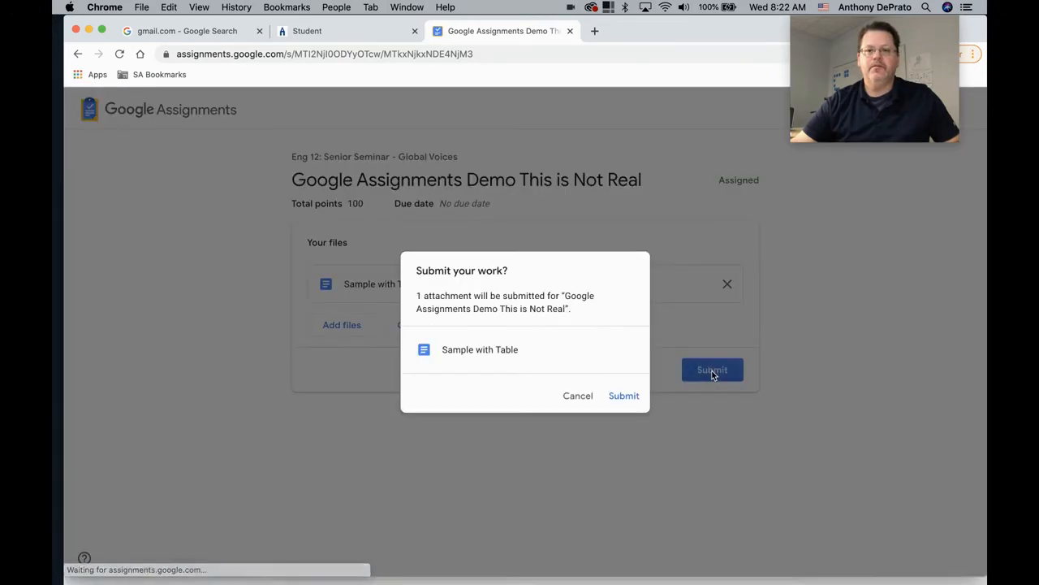
pyautogui.click(624, 397)
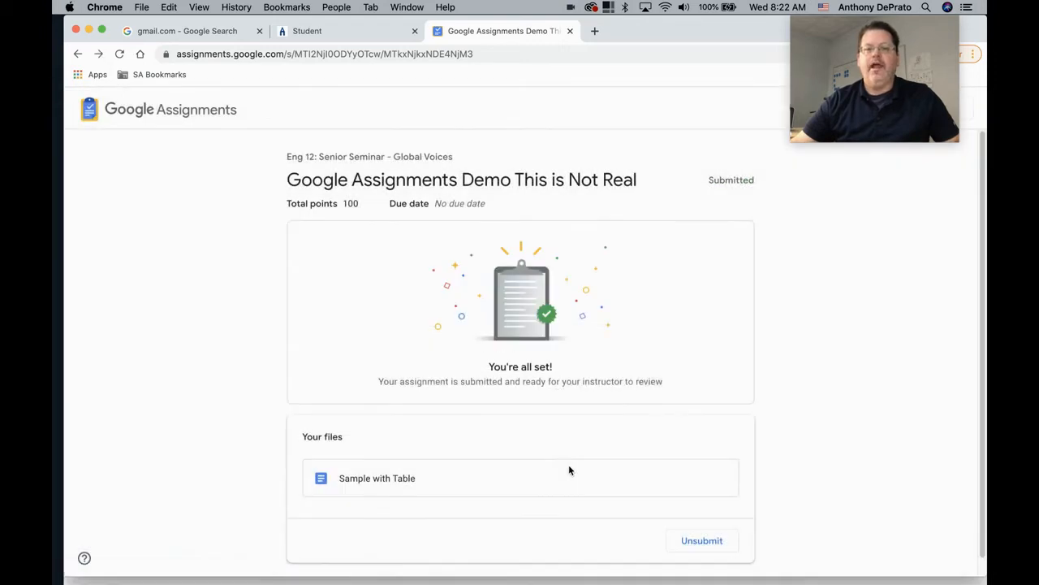
pyautogui.moveTo(818, 402)
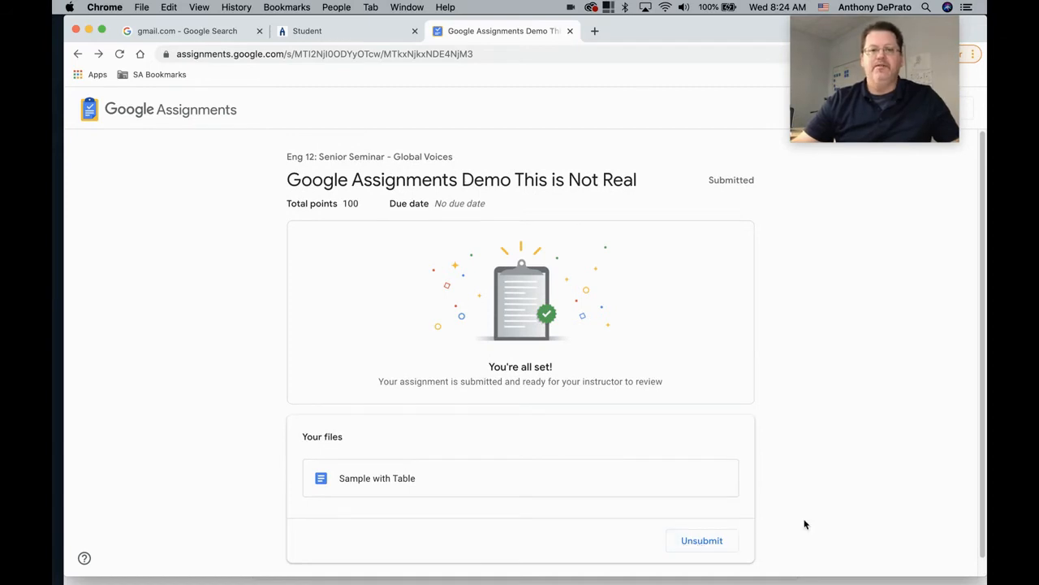
pyautogui.moveTo(763, 396)
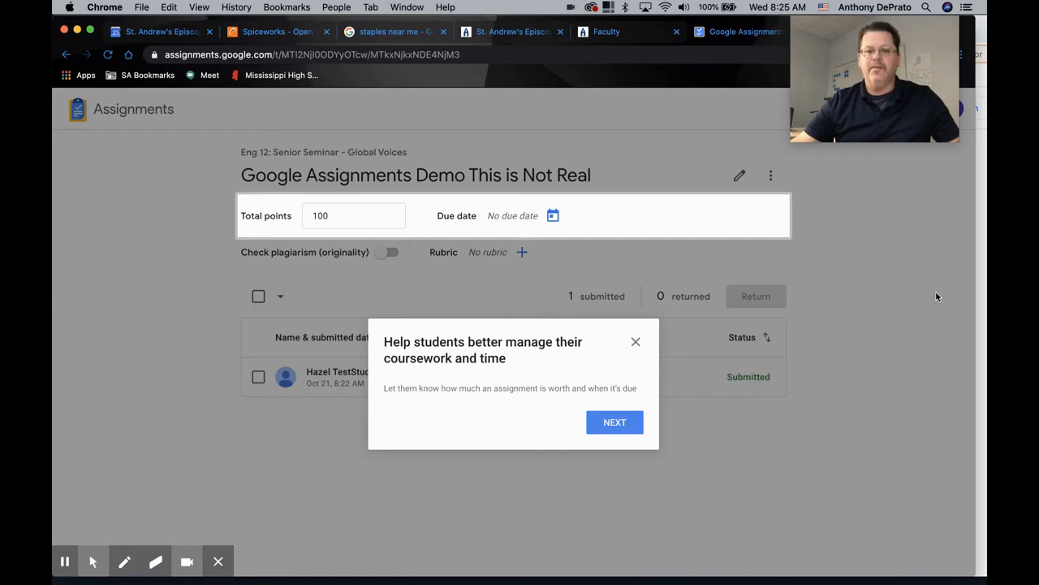
pyautogui.moveTo(635, 488)
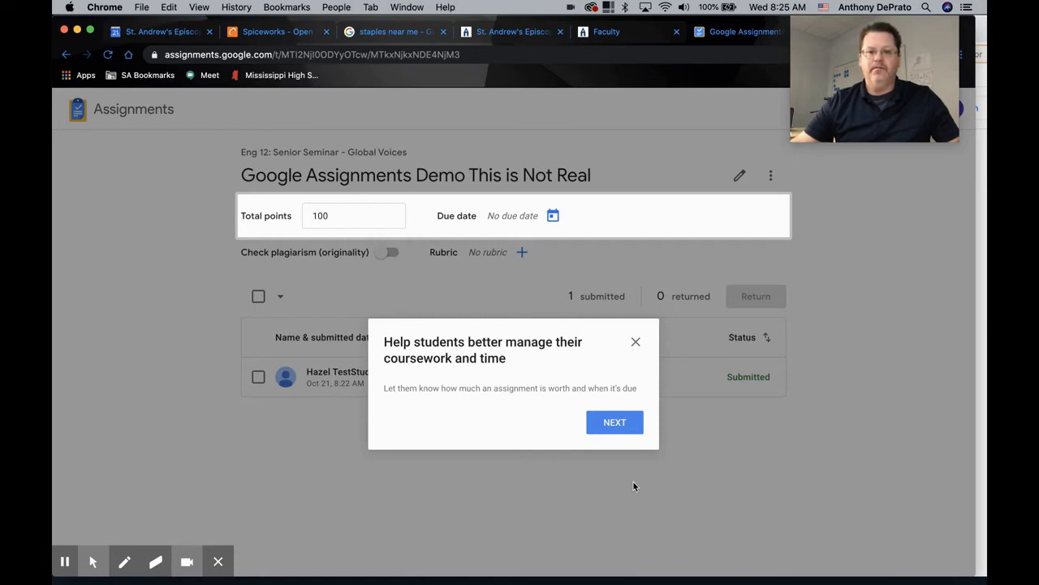
pyautogui.moveTo(614, 365)
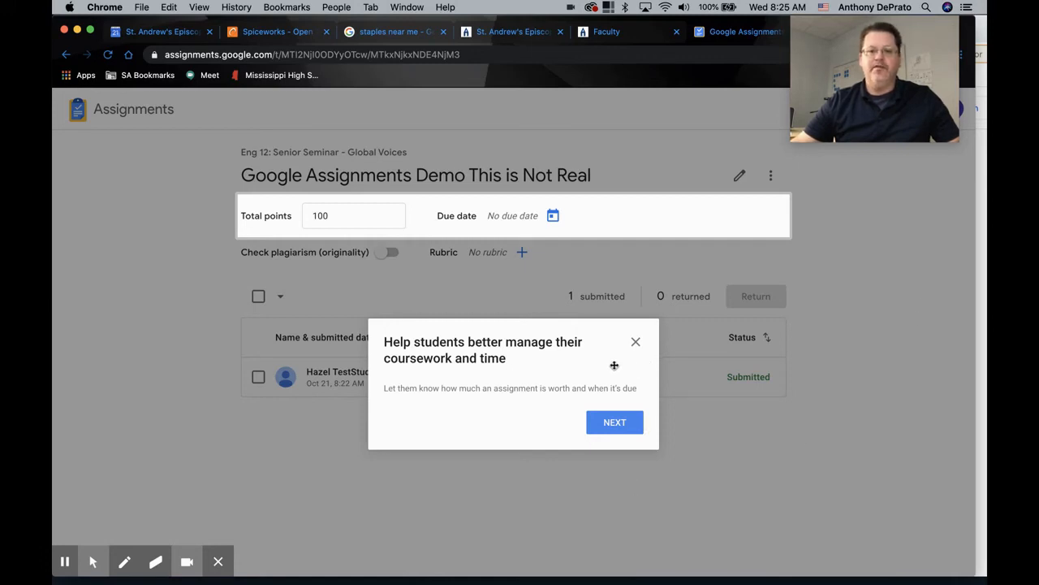
# Dismiss the coursework, course settings and originality reports feature tips
pyautogui.click(614, 422)
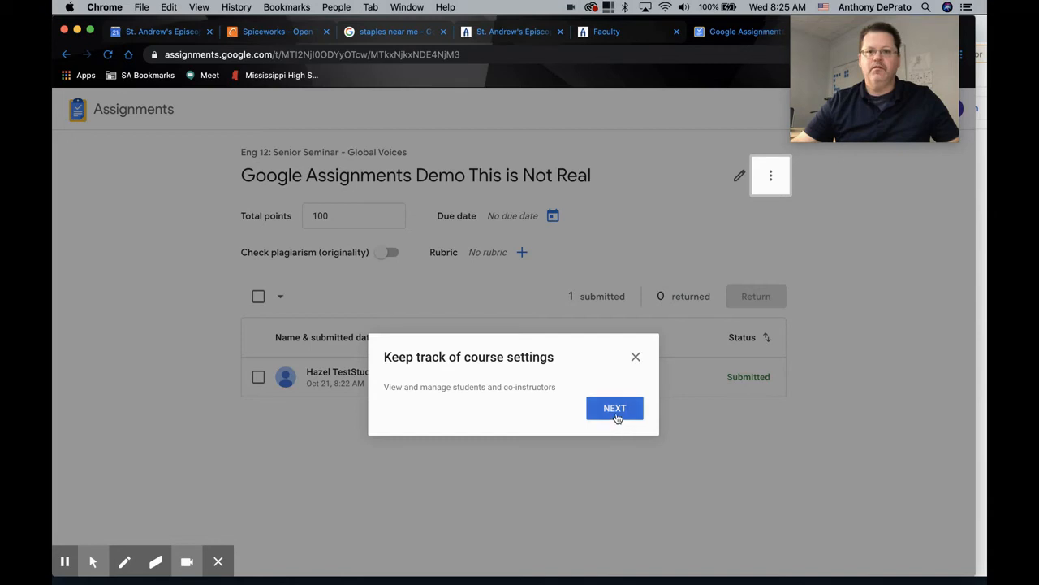
pyautogui.click(614, 407)
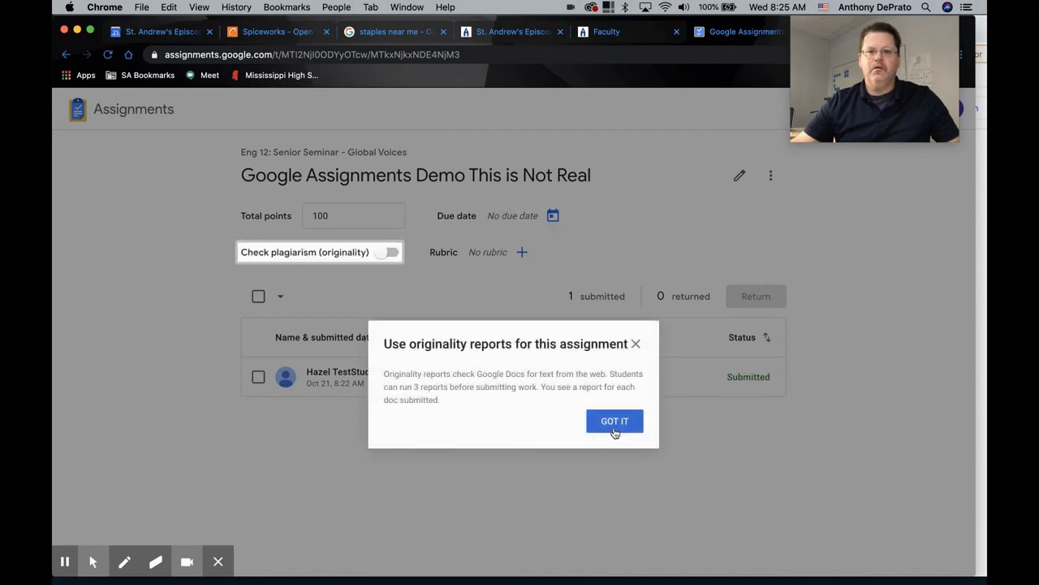
pyautogui.moveTo(339, 263)
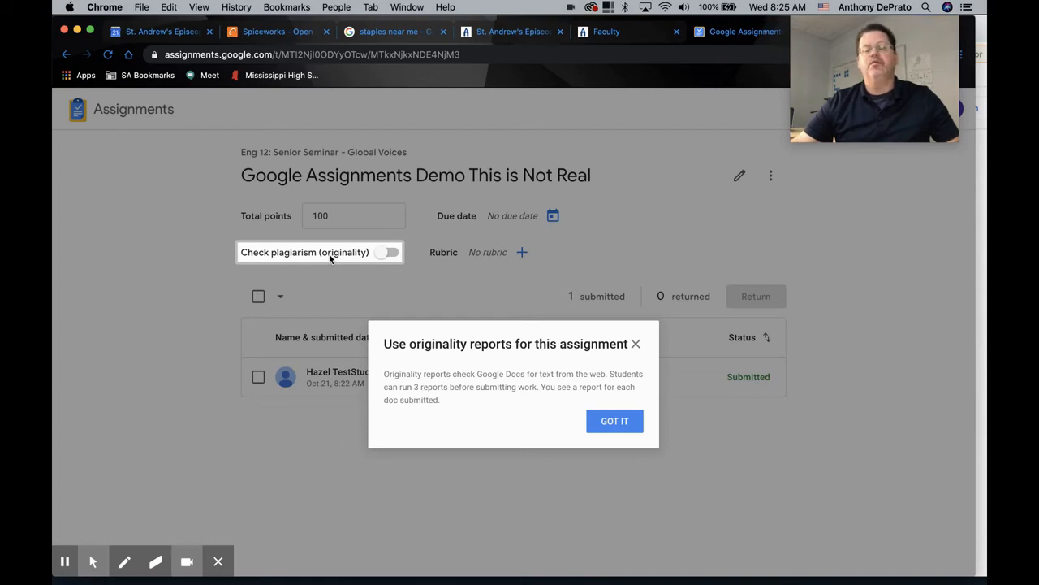
pyautogui.moveTo(257, 253)
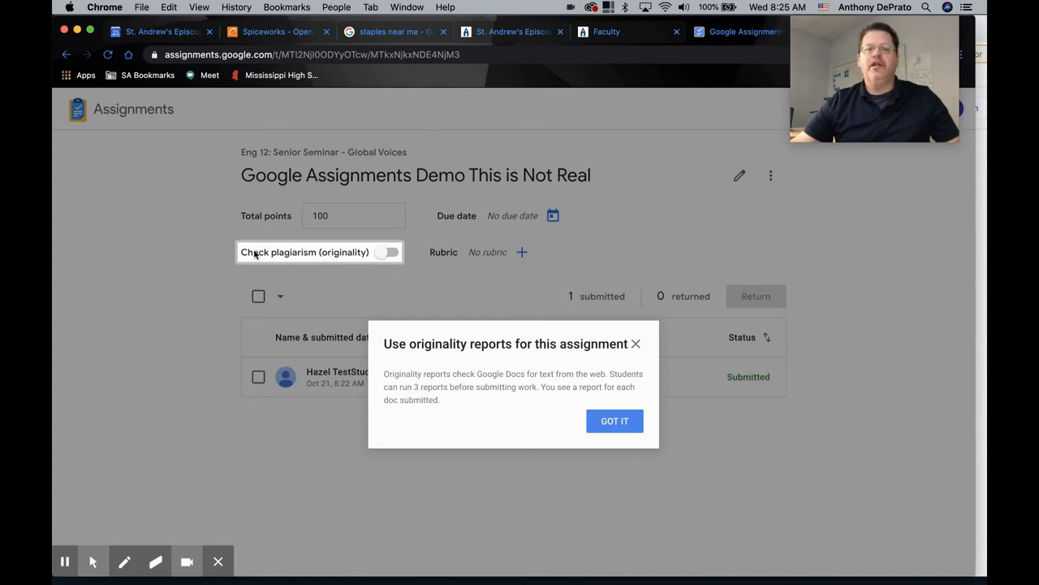
pyautogui.moveTo(328, 263)
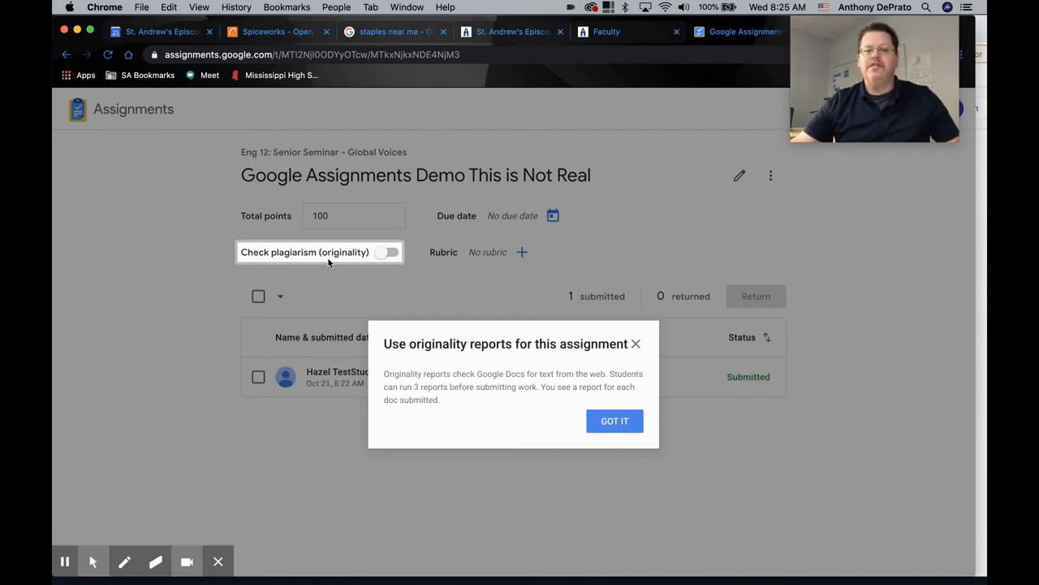
pyautogui.moveTo(285, 256)
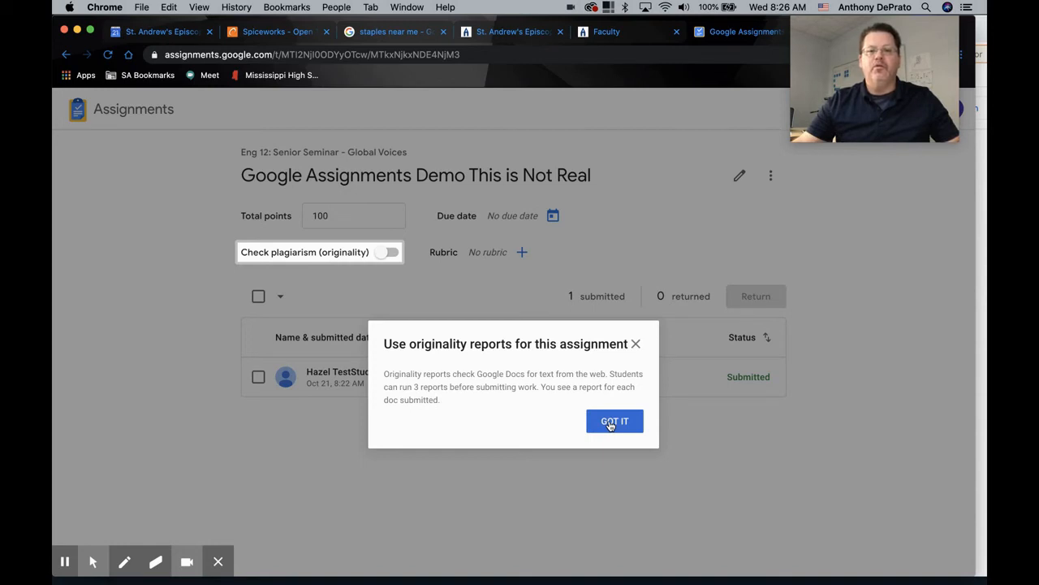
pyautogui.moveTo(372, 253)
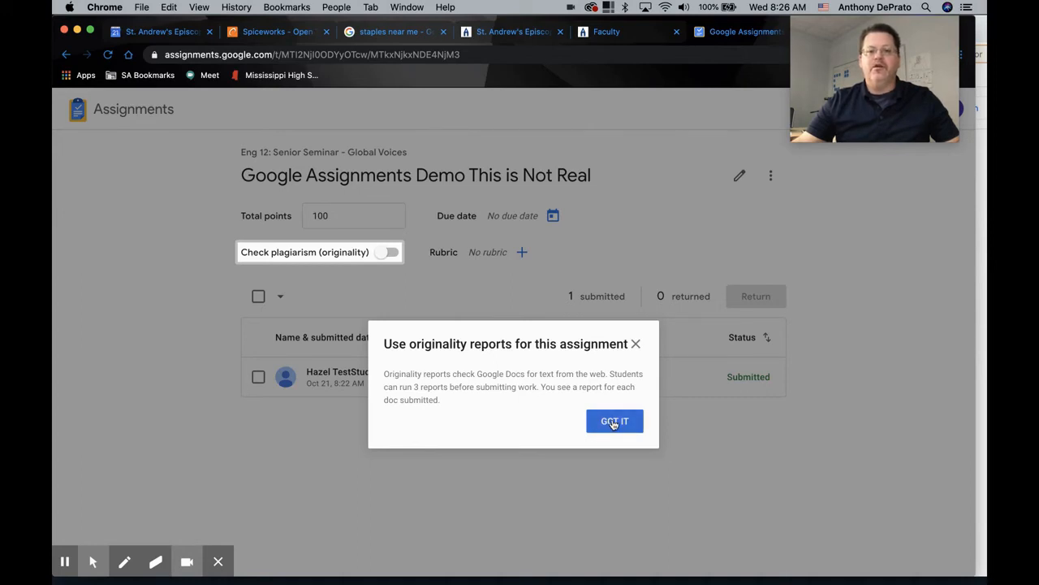
pyautogui.click(614, 421)
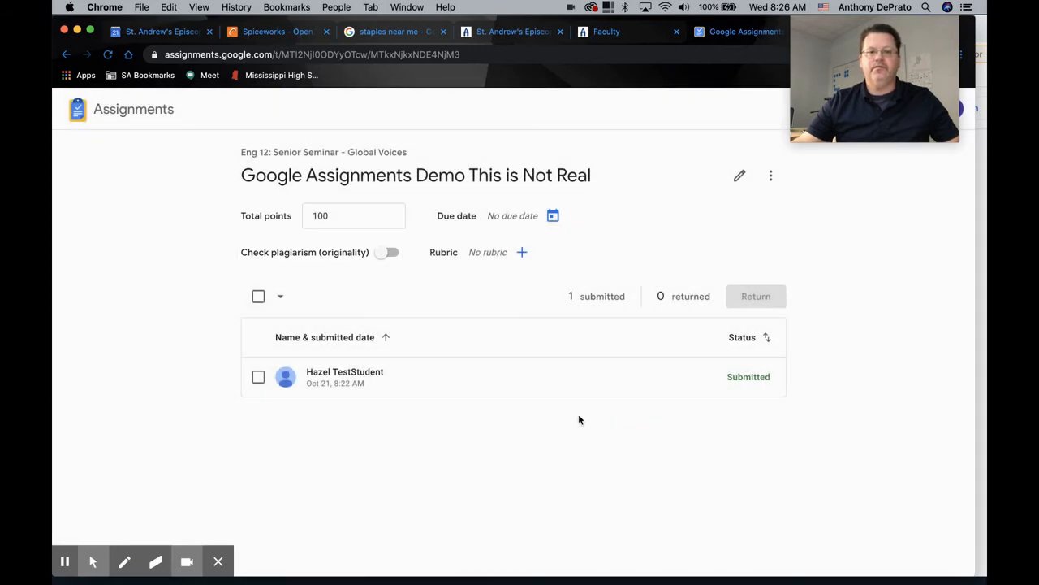
pyautogui.moveTo(544, 224)
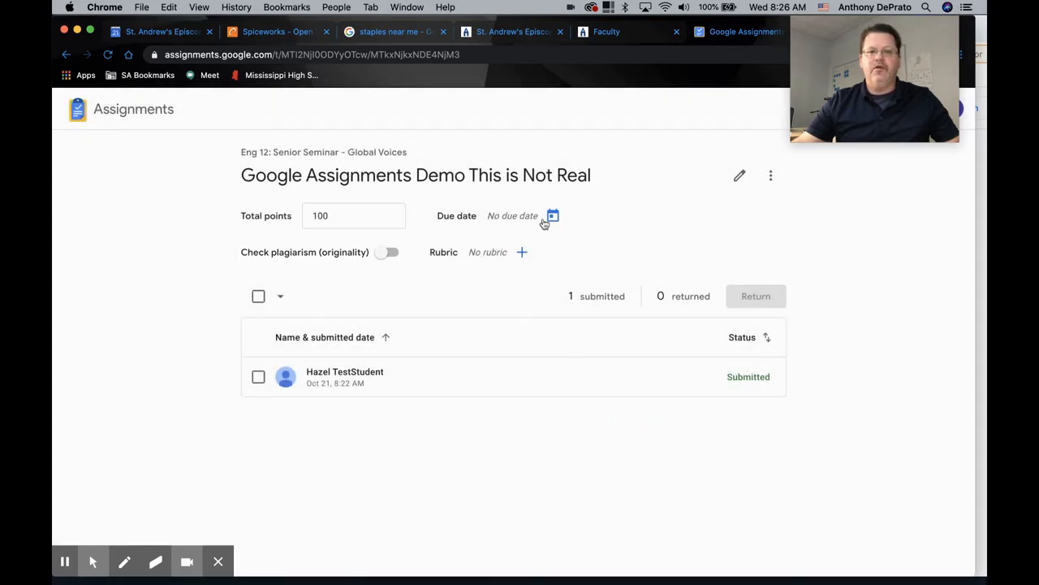
pyautogui.moveTo(630, 240)
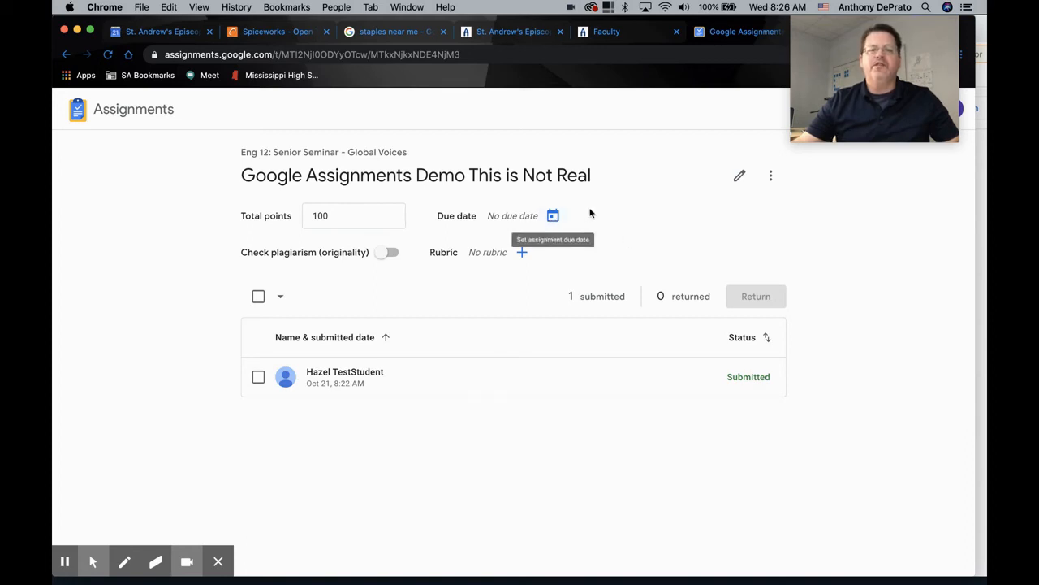
pyautogui.moveTo(487, 170)
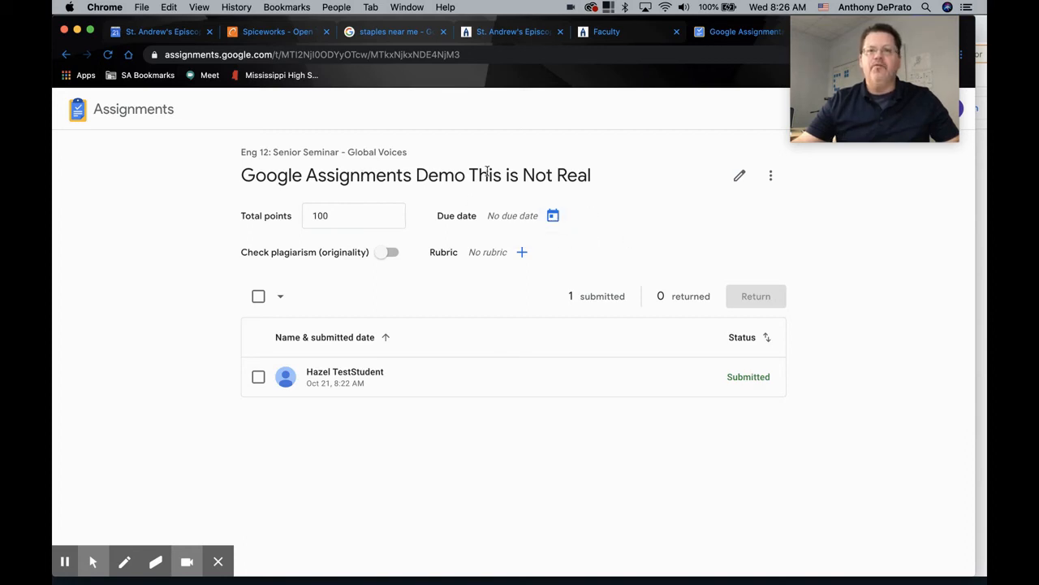
pyautogui.moveTo(508, 194)
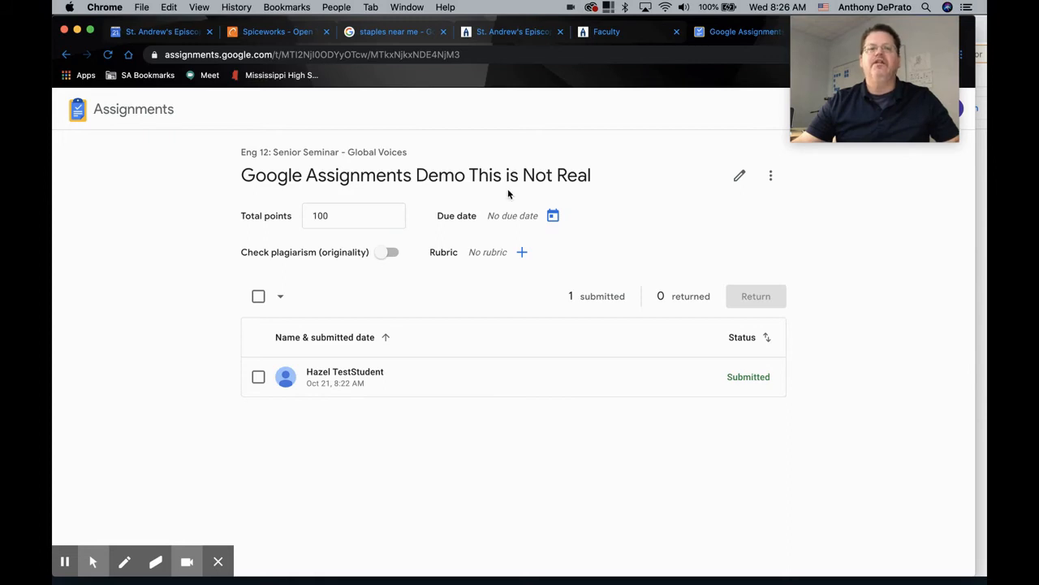
pyautogui.moveTo(776, 185)
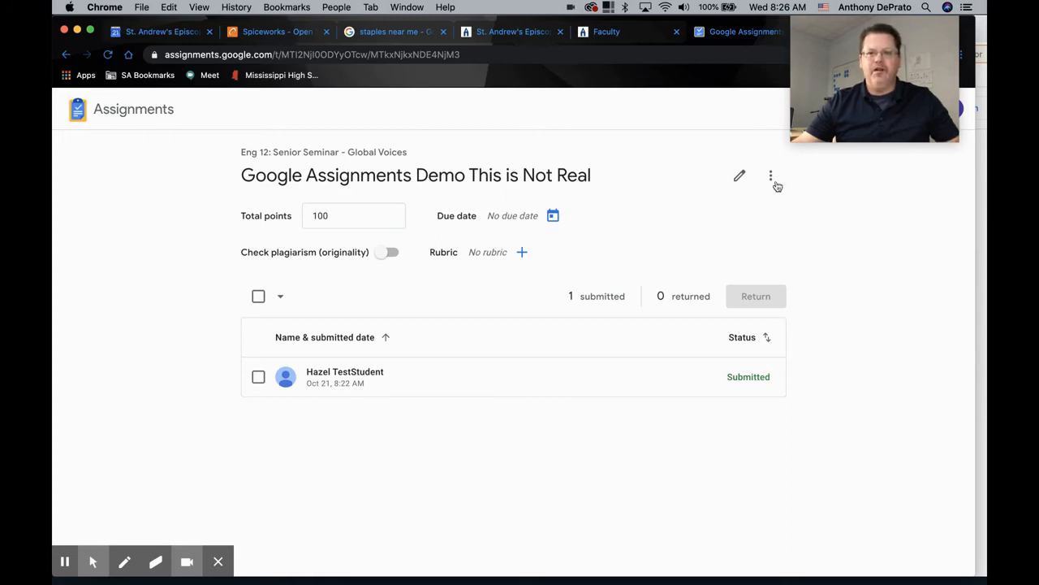
pyautogui.moveTo(365, 377)
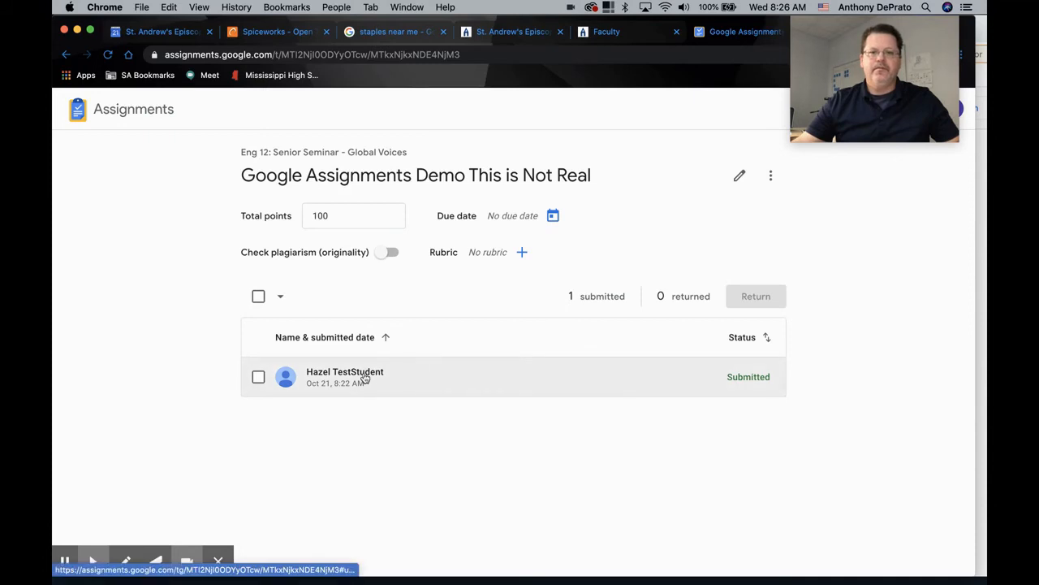
# Grade the test student's submitted document 100/100 with overall feedback 'Great work!'
pyautogui.click(344, 377)
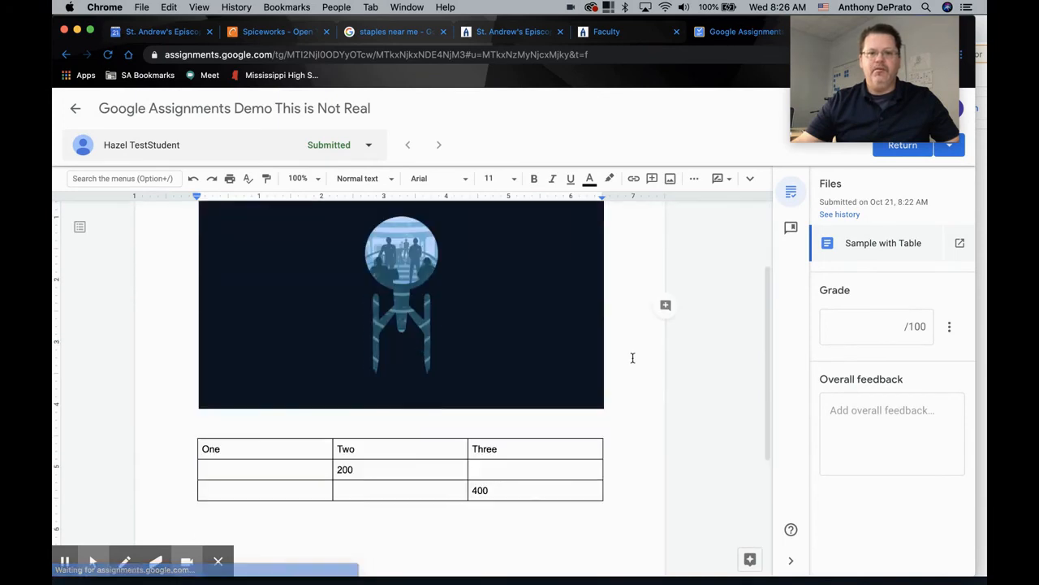
pyautogui.scroll(-3)
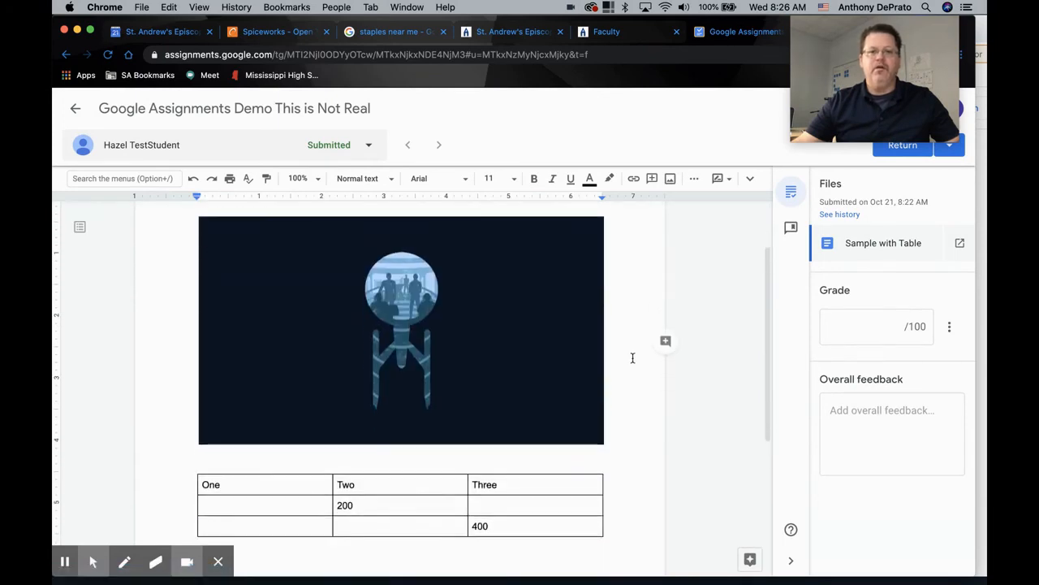
pyautogui.scroll(3)
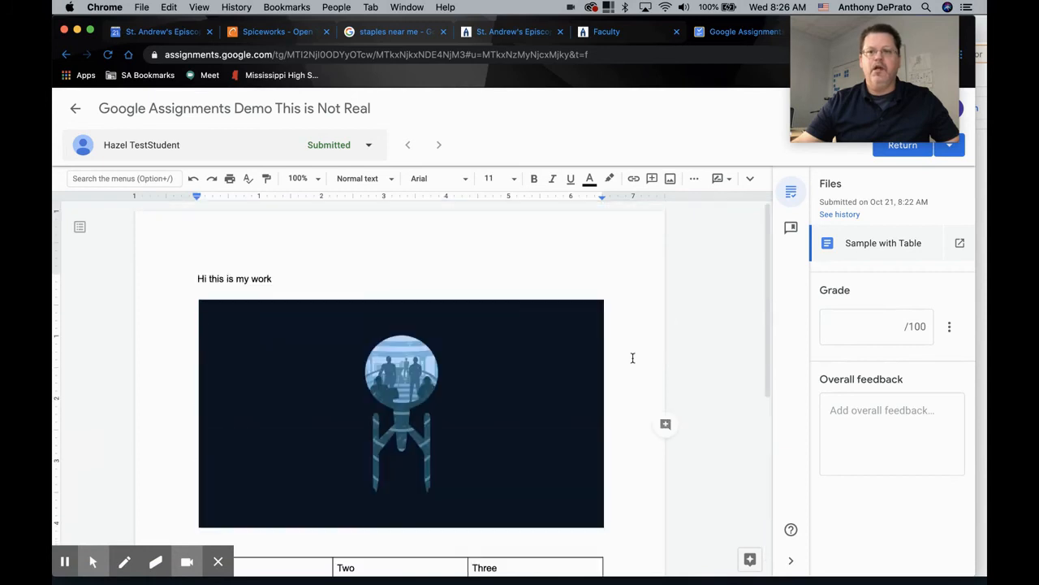
pyautogui.click(877, 325)
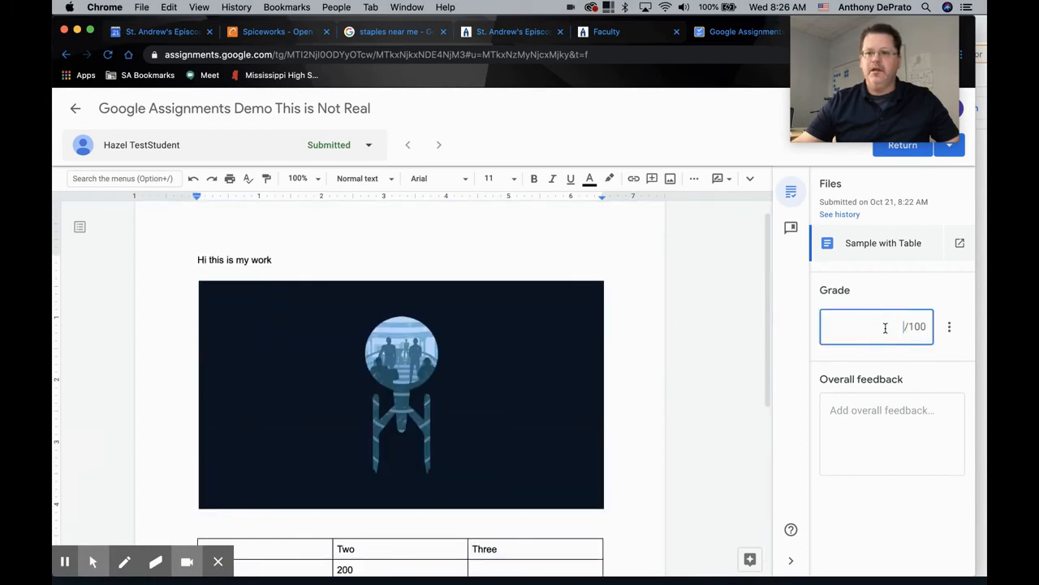
pyautogui.write('100')
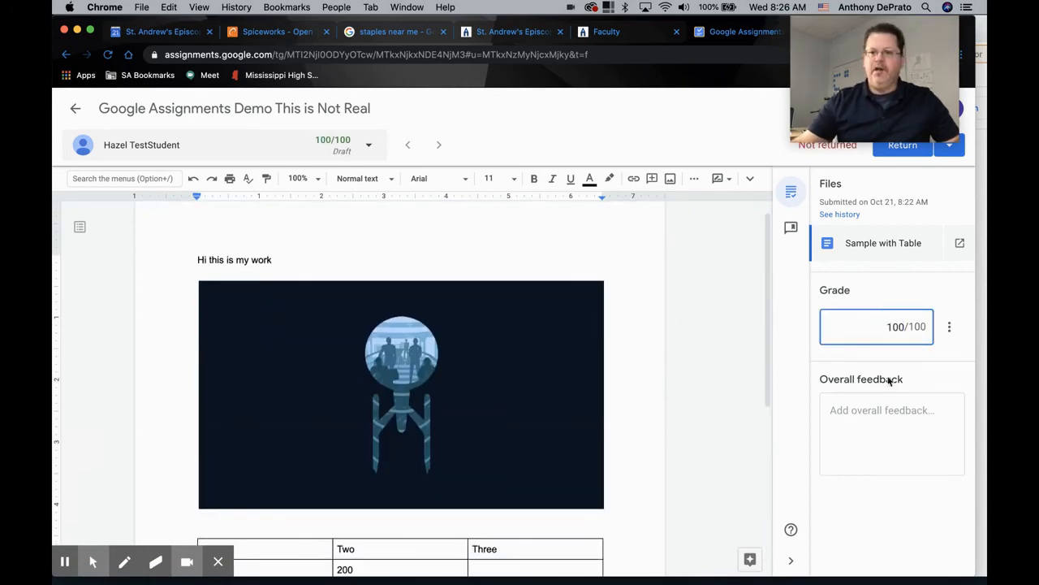
pyautogui.write('Great')
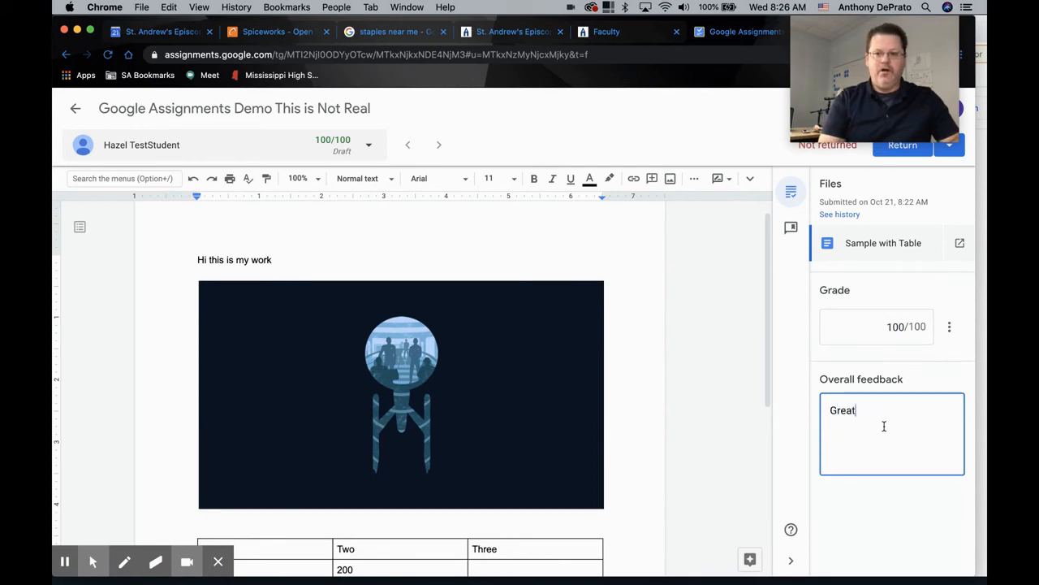
pyautogui.write('work!')
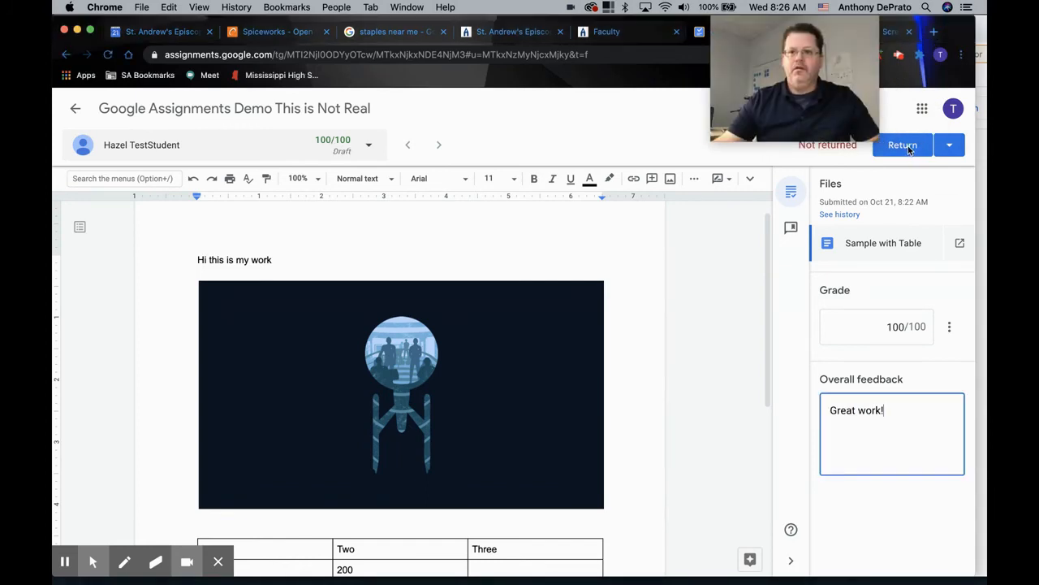
pyautogui.click(949, 144)
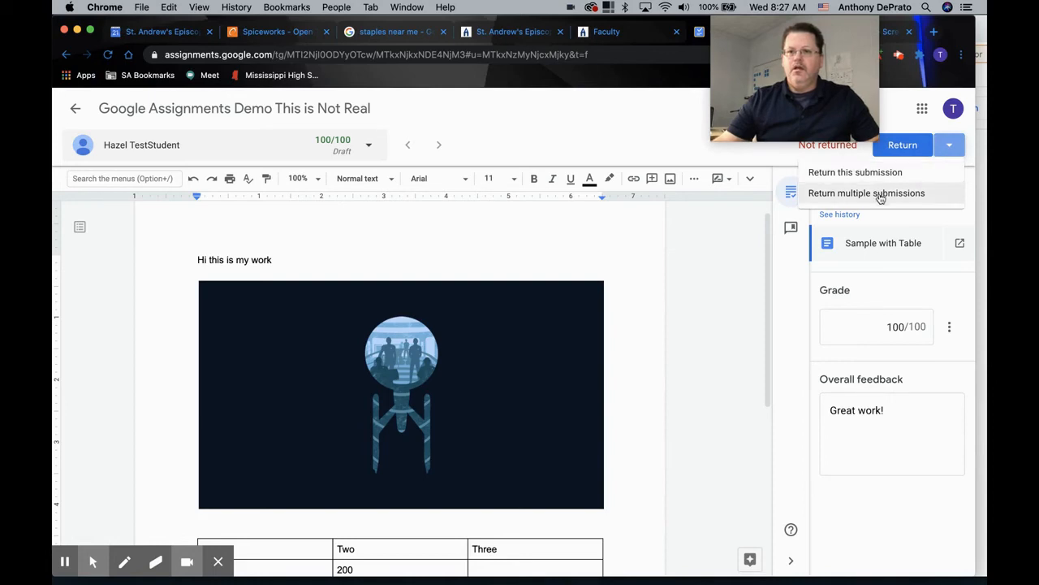
# Return this student's submission so the 100/100 grade and 'Great work!' feedback are posted
pyautogui.click(854, 172)
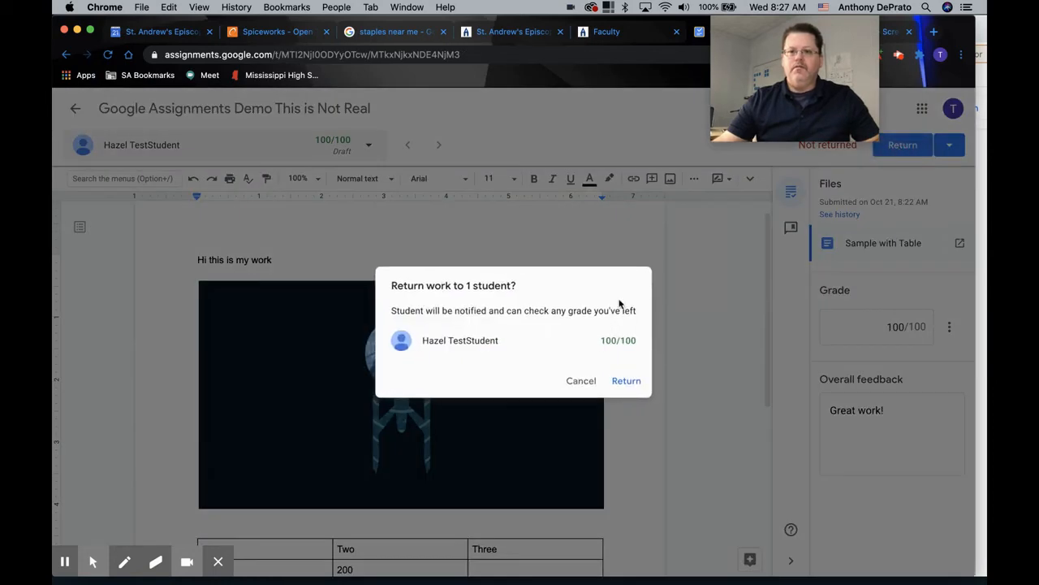
pyautogui.click(627, 380)
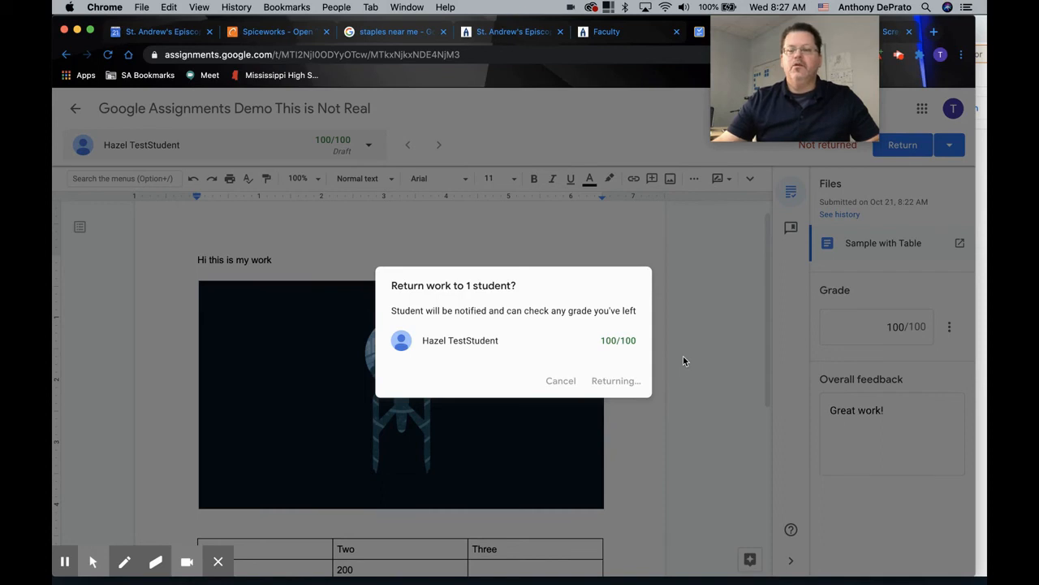
pyautogui.click(616, 380)
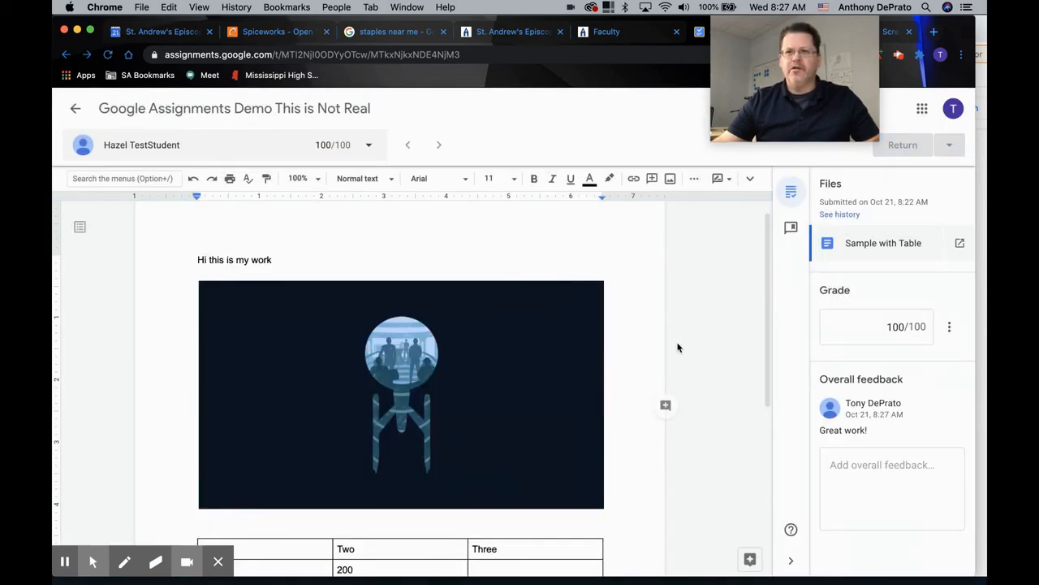
pyautogui.moveTo(698, 308)
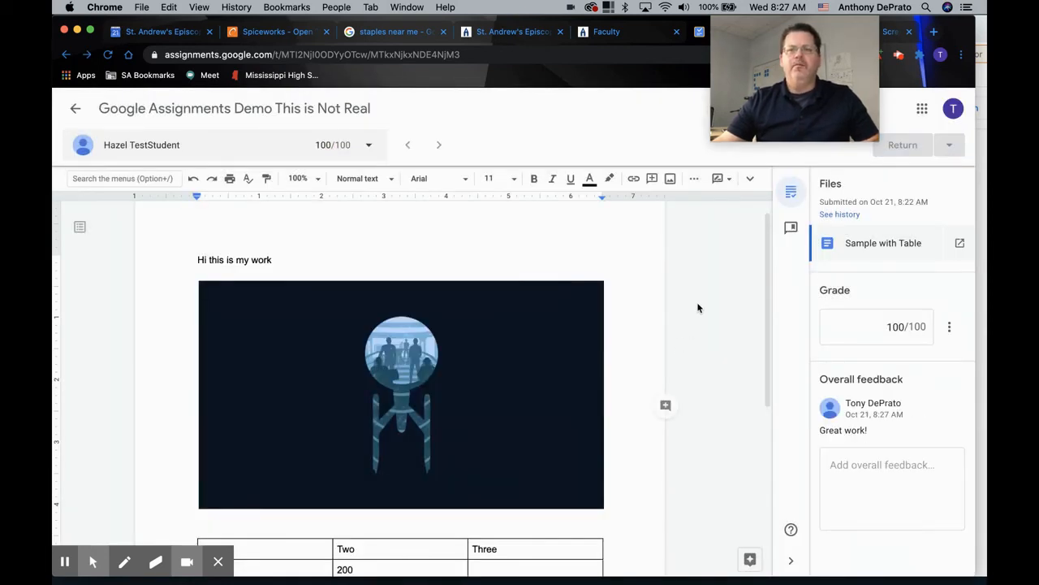
pyautogui.moveTo(653, 282)
pyautogui.write('Wor')
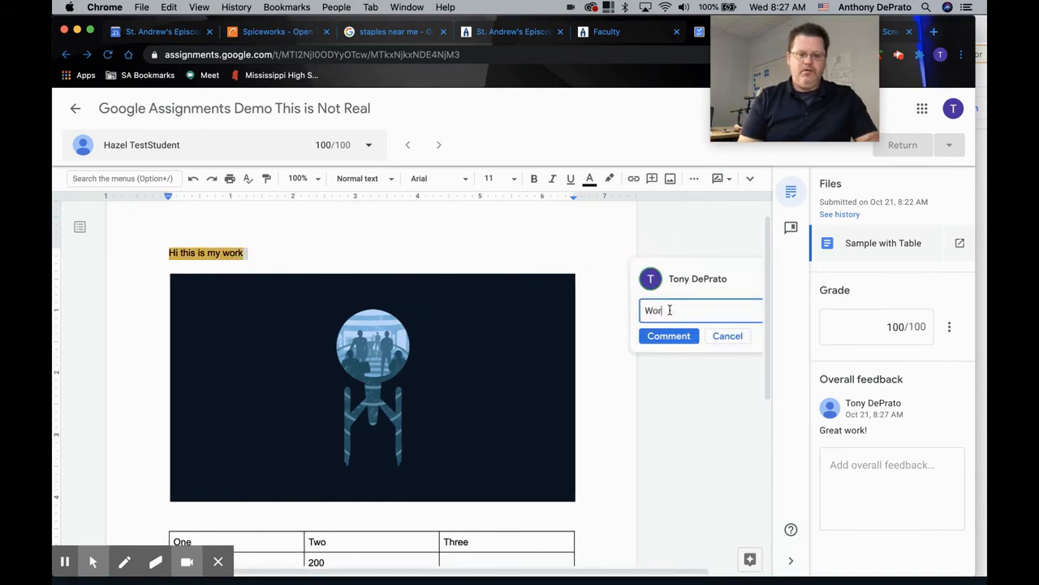
# Post the comment 'Work on the title please.' on the student's heading text
pyautogui.write('k in the title')
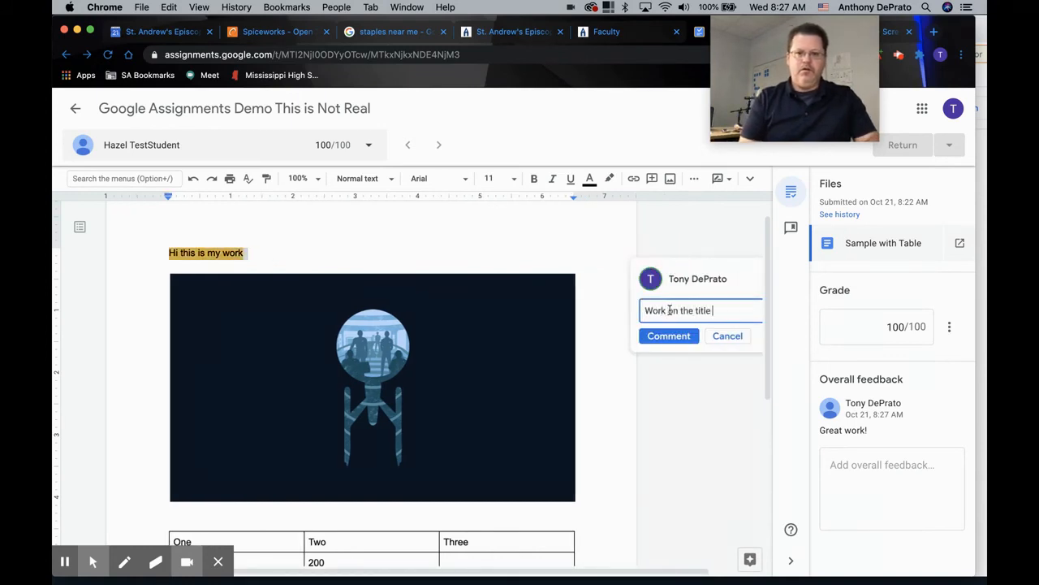
pyautogui.write('pleass')
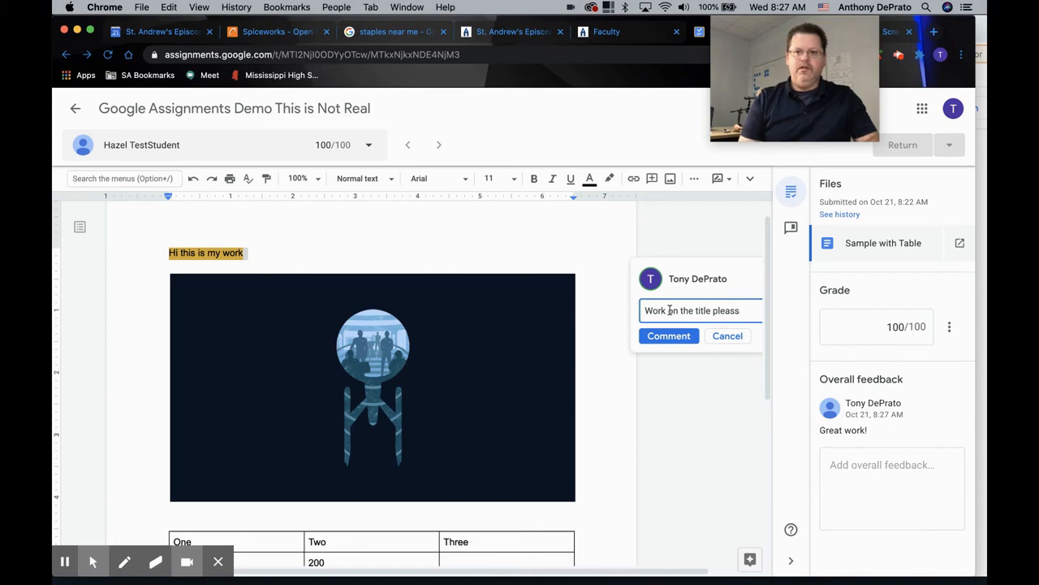
pyautogui.click(669, 335)
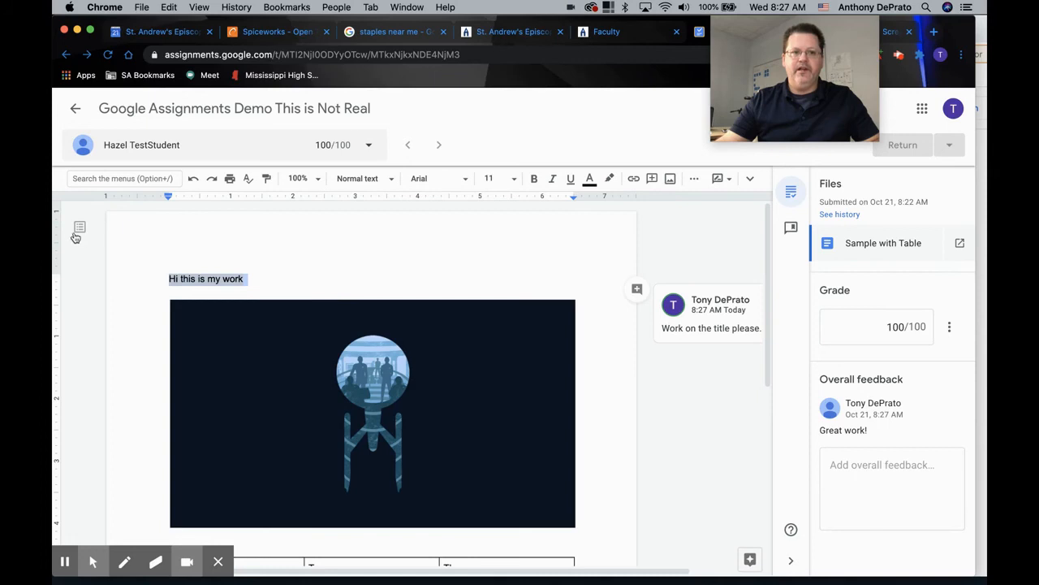
# Highlight the table value 200 in yellow in the student's document
pyautogui.click(78, 227)
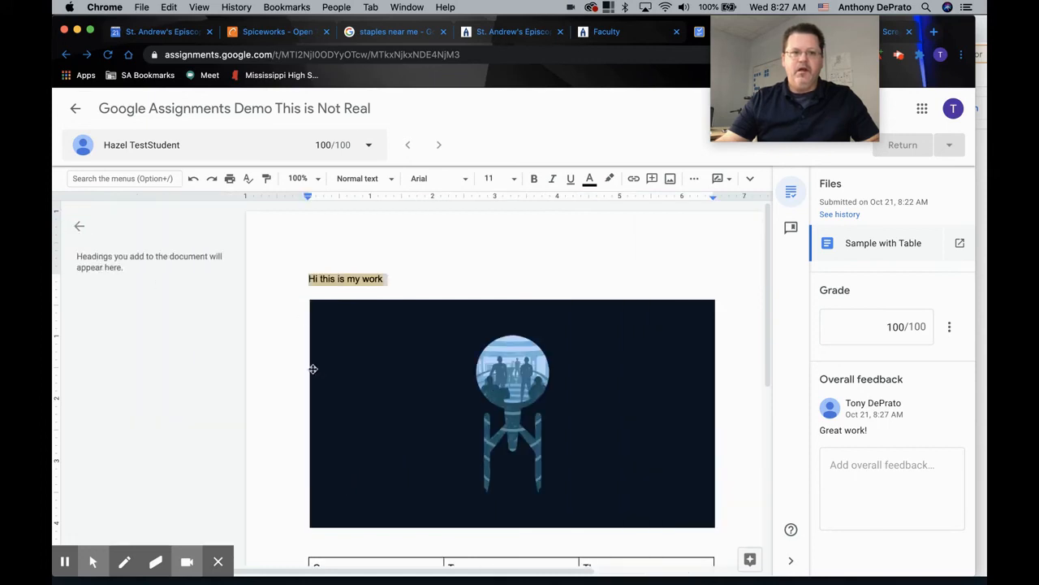
pyautogui.moveTo(625, 187)
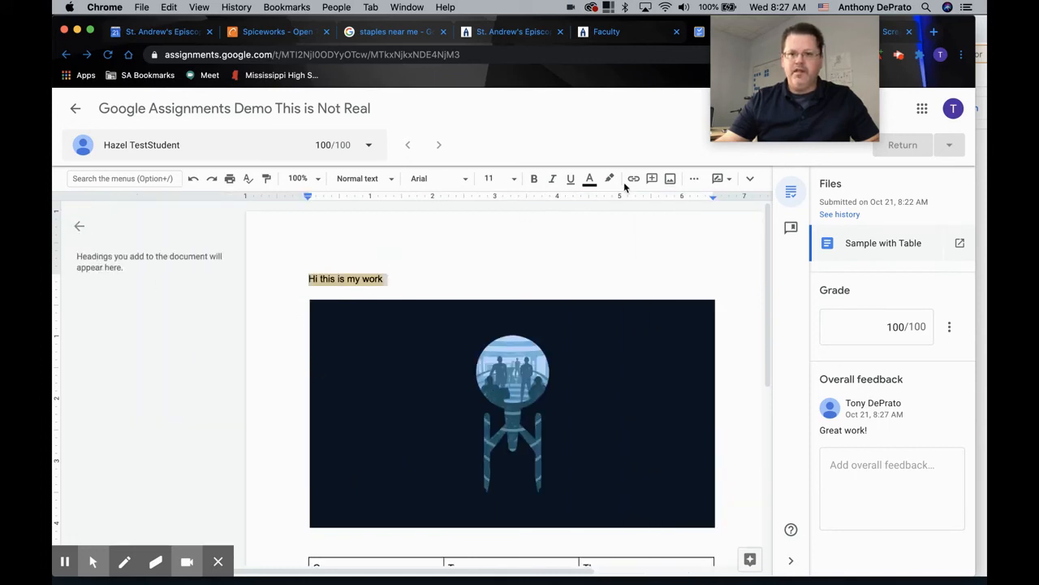
pyautogui.scroll(-3)
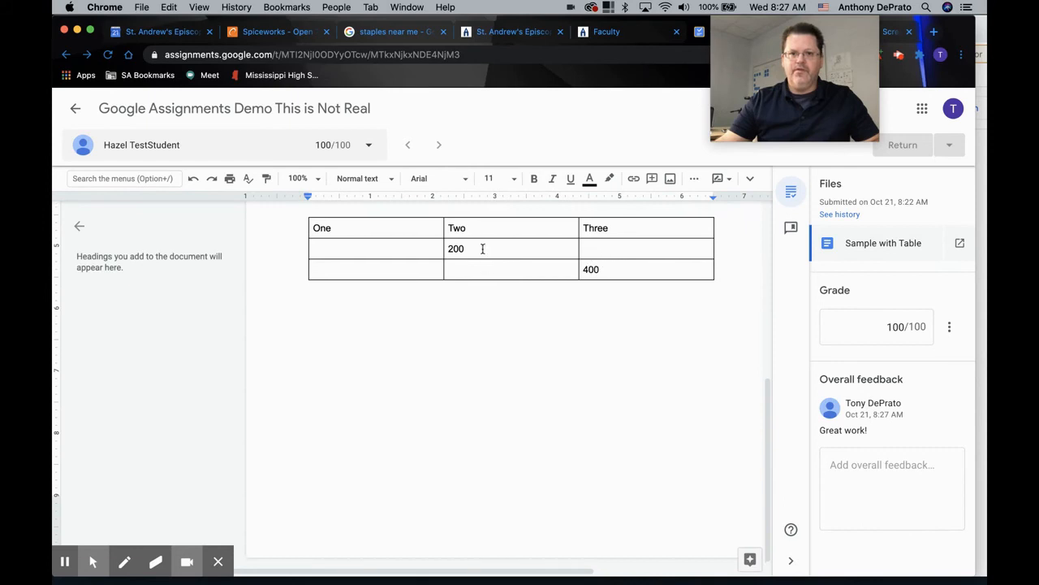
pyautogui.click(609, 179)
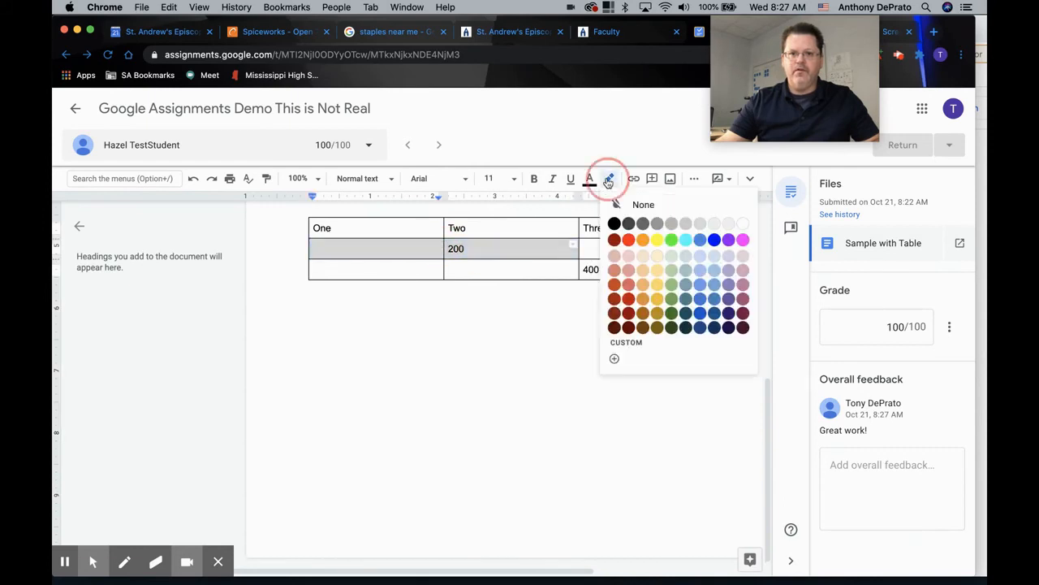
pyautogui.click(656, 239)
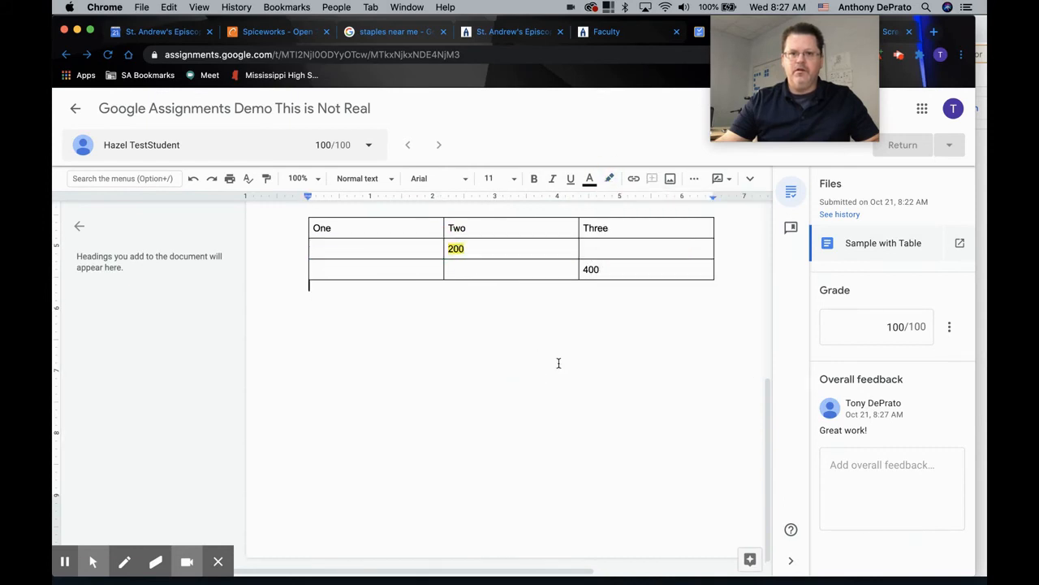
pyautogui.scroll(-3)
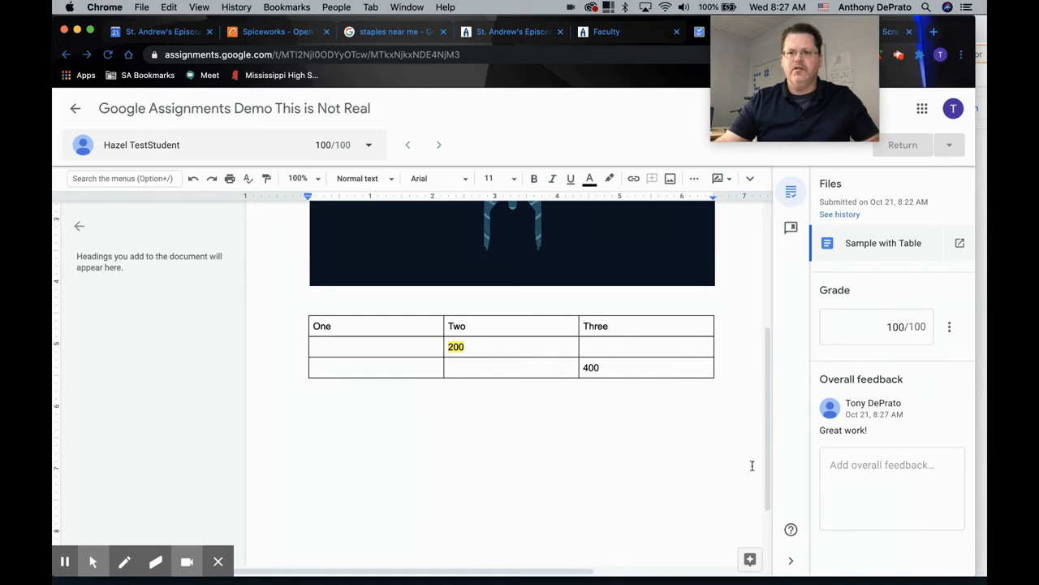
pyautogui.scroll(3)
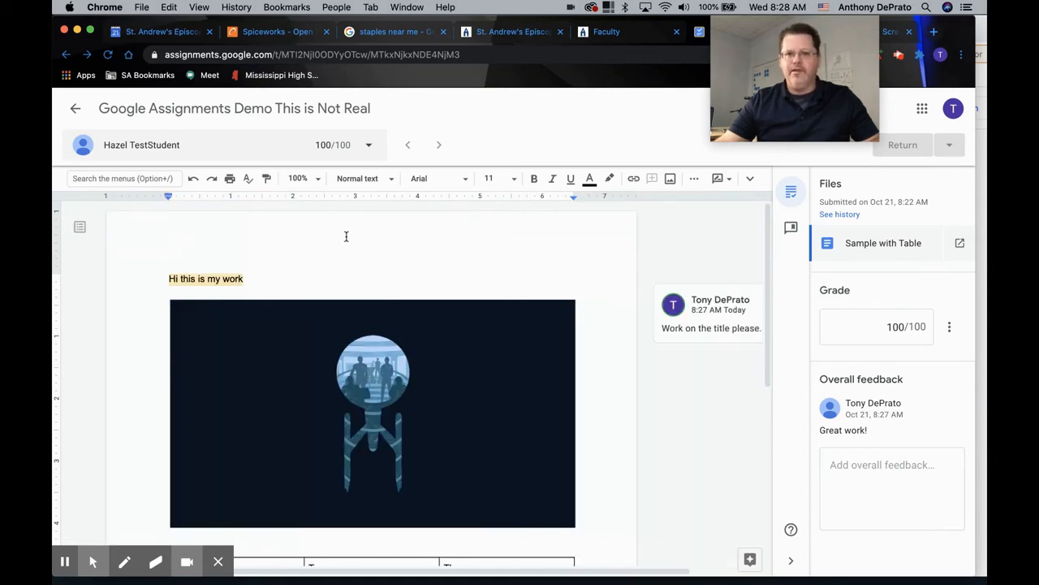
pyautogui.moveTo(614, 264)
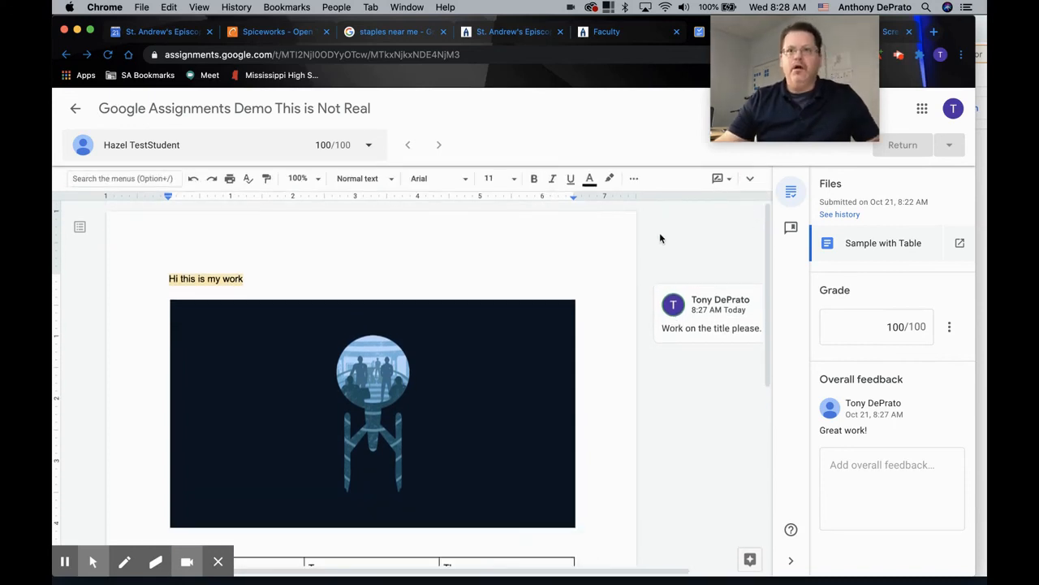
pyautogui.moveTo(539, 340)
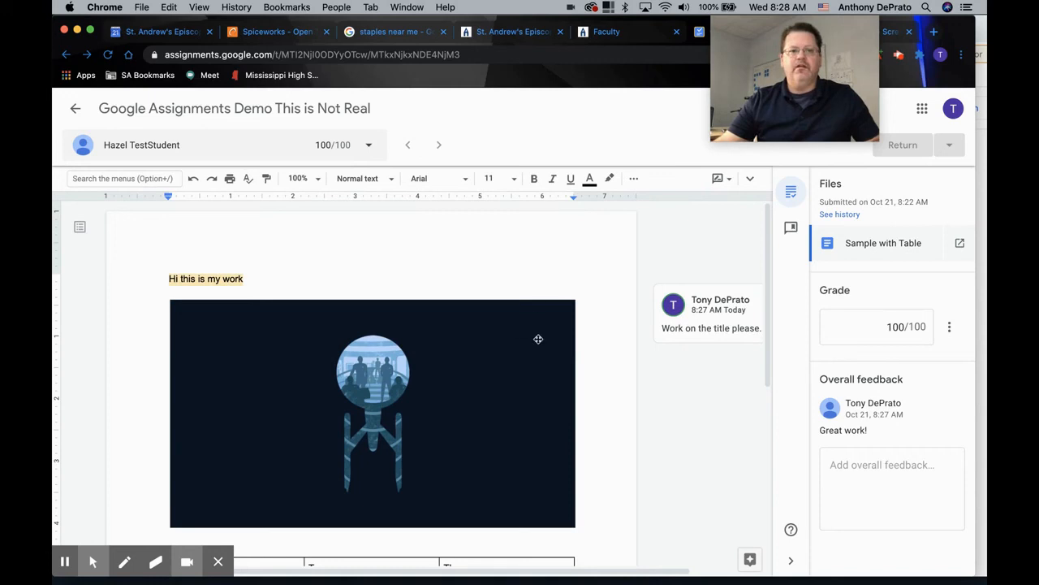
pyautogui.moveTo(604, 347)
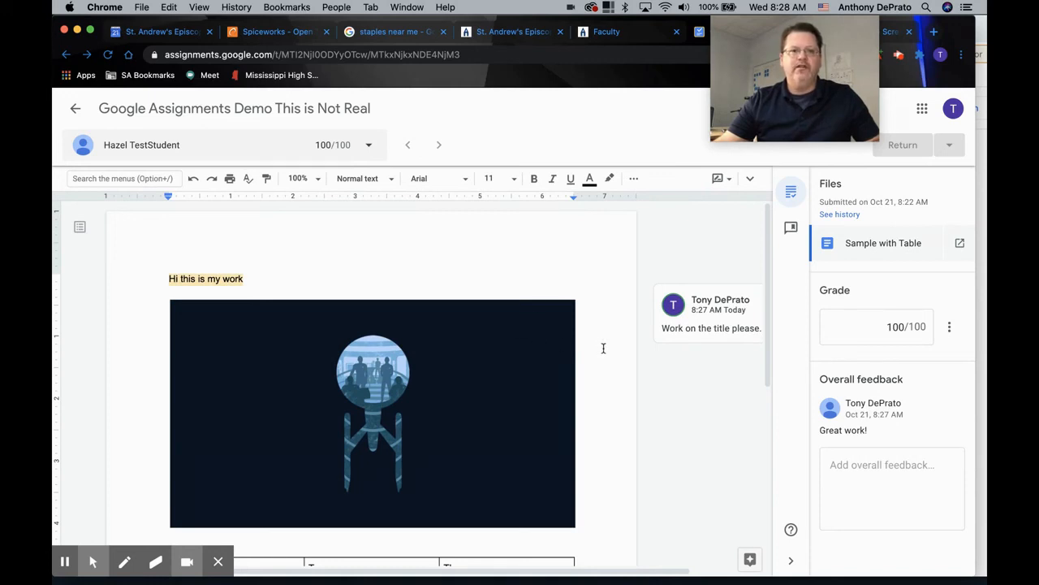
pyautogui.moveTo(588, 367)
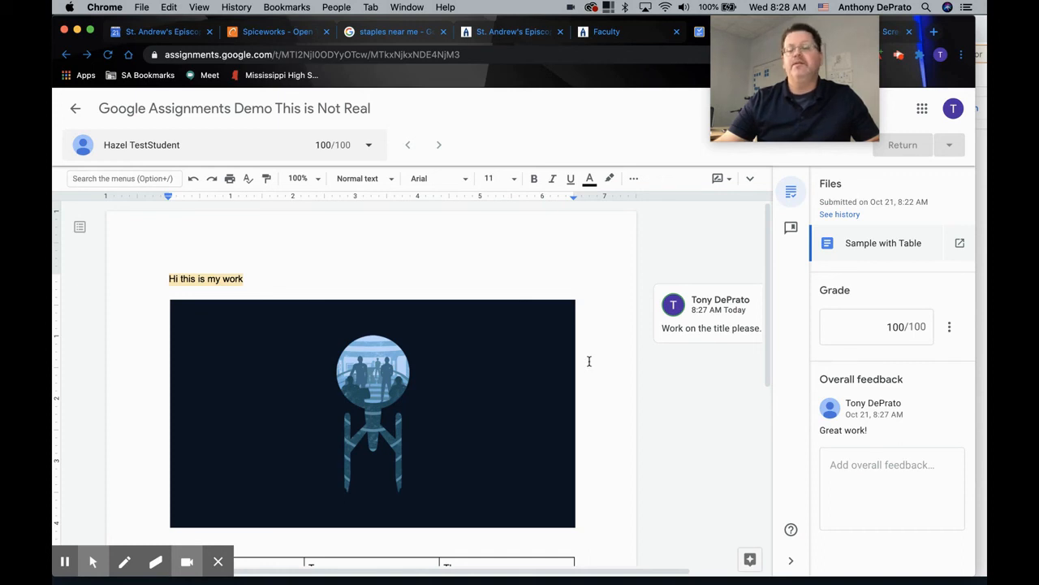
pyautogui.scroll(-3)
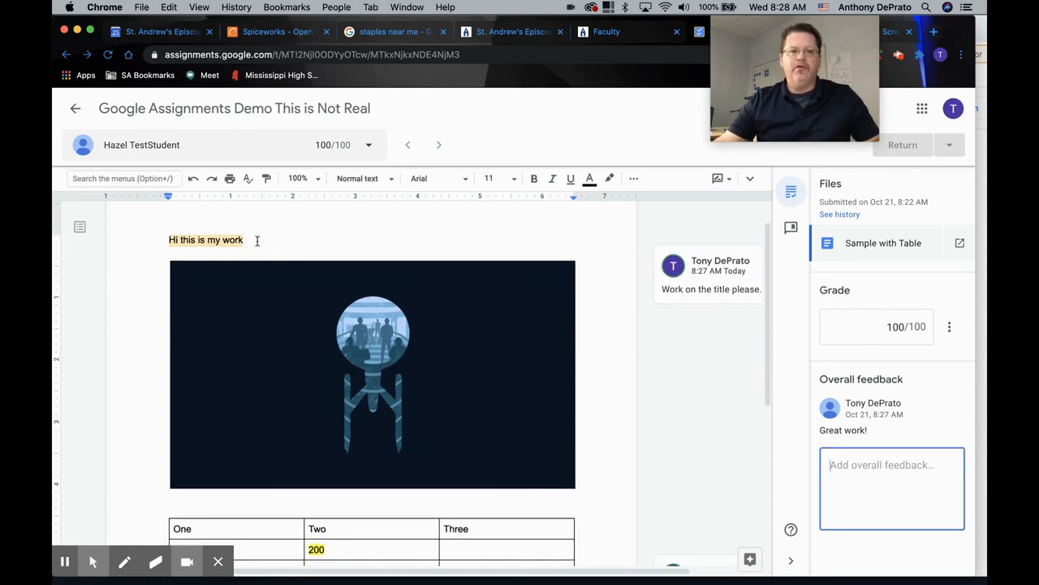
pyautogui.scroll(-3)
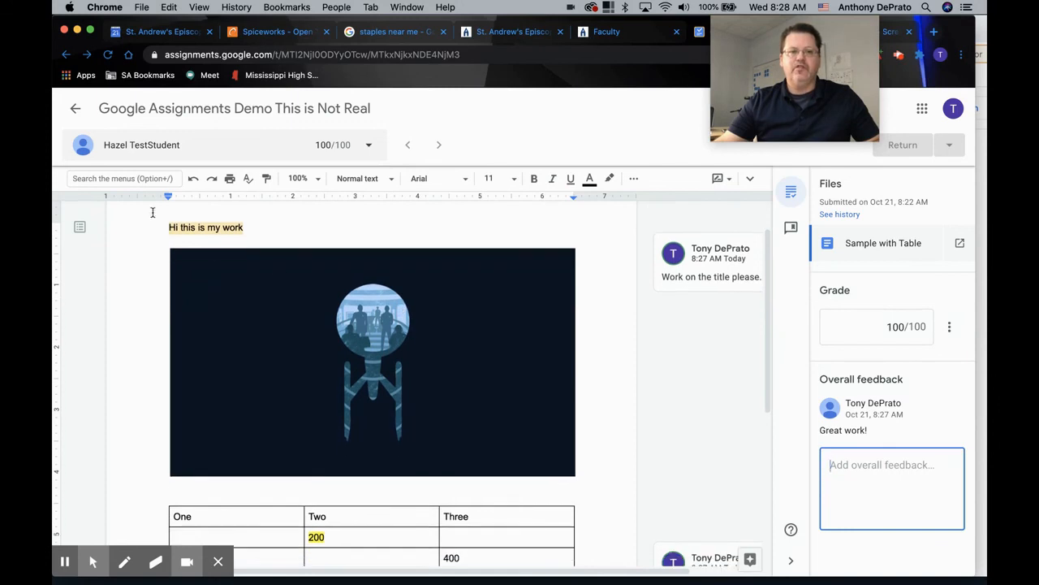
pyautogui.scroll(-3)
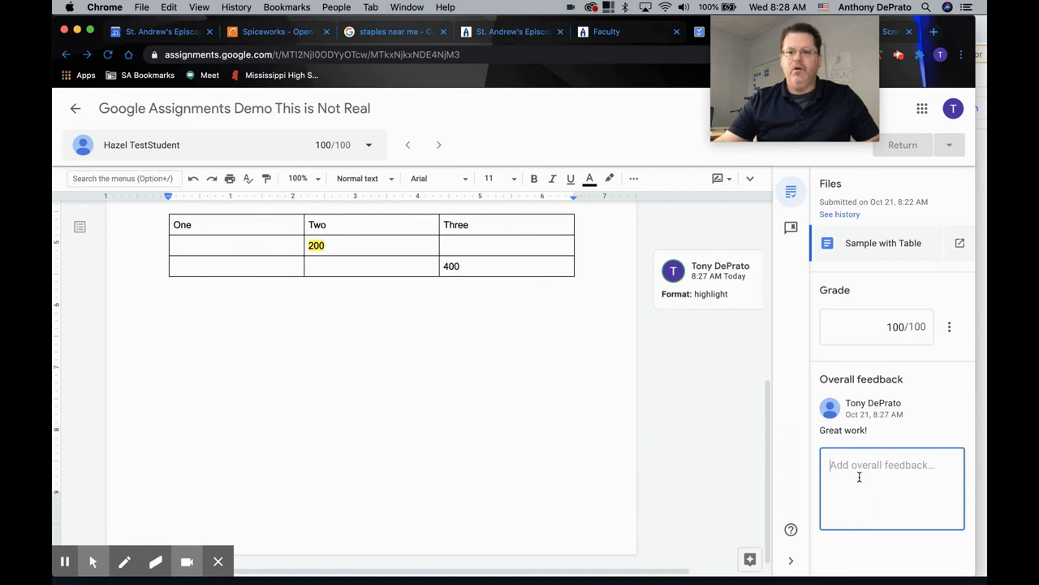
pyautogui.scroll(-3)
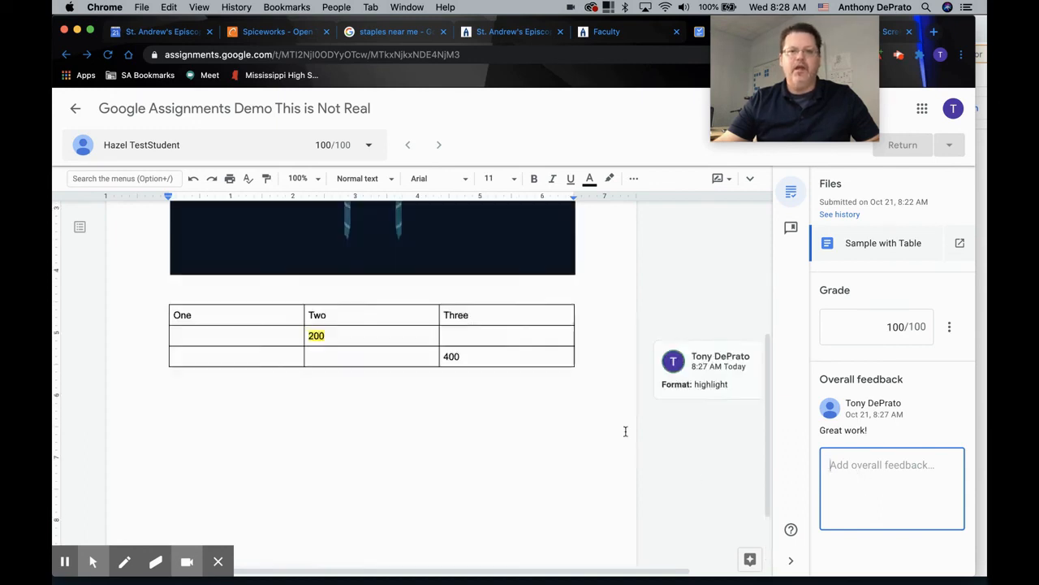
pyautogui.scroll(3)
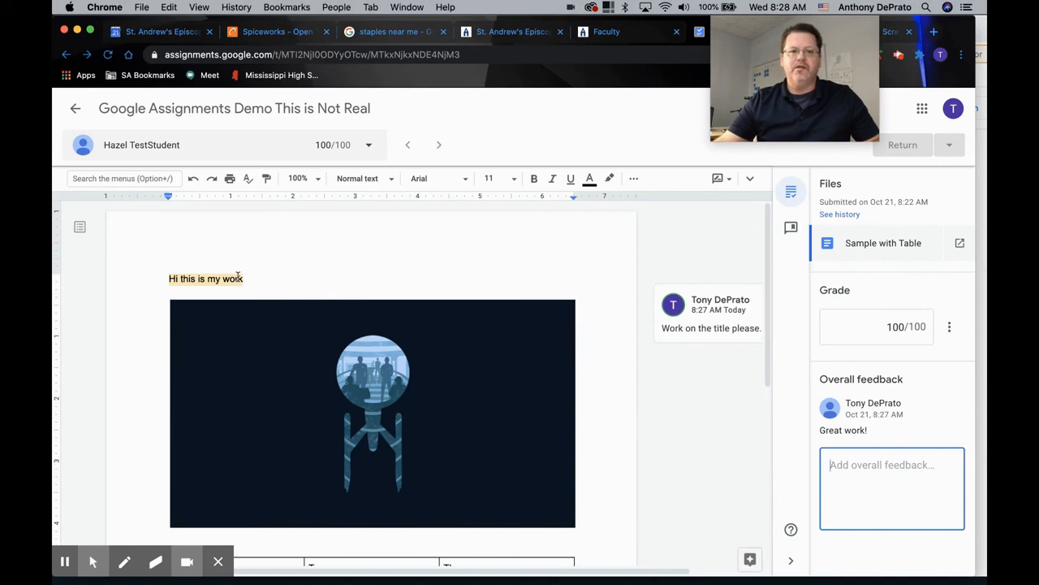
pyautogui.moveTo(442, 234)
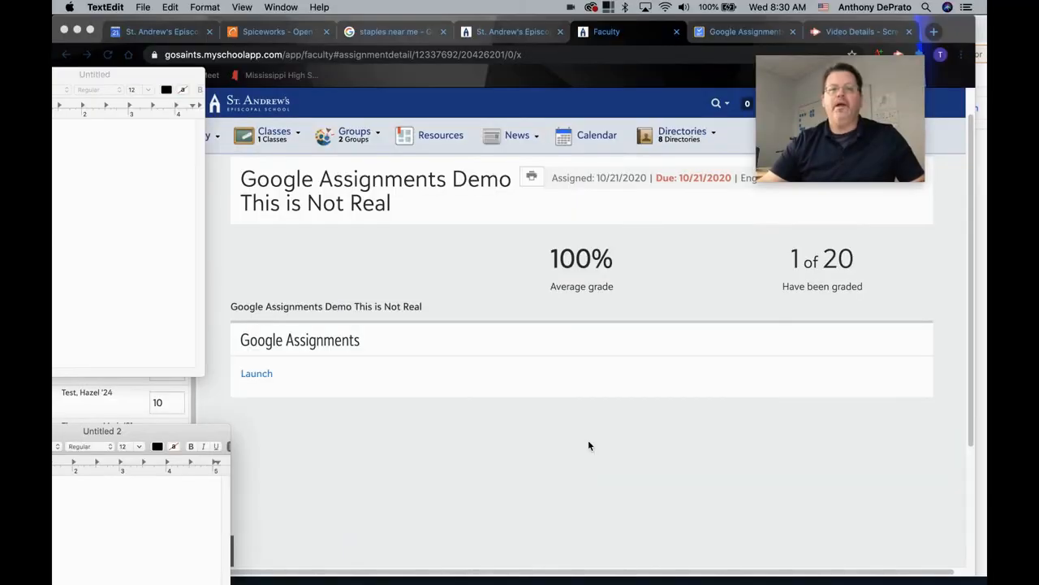
pyautogui.moveTo(647, 436)
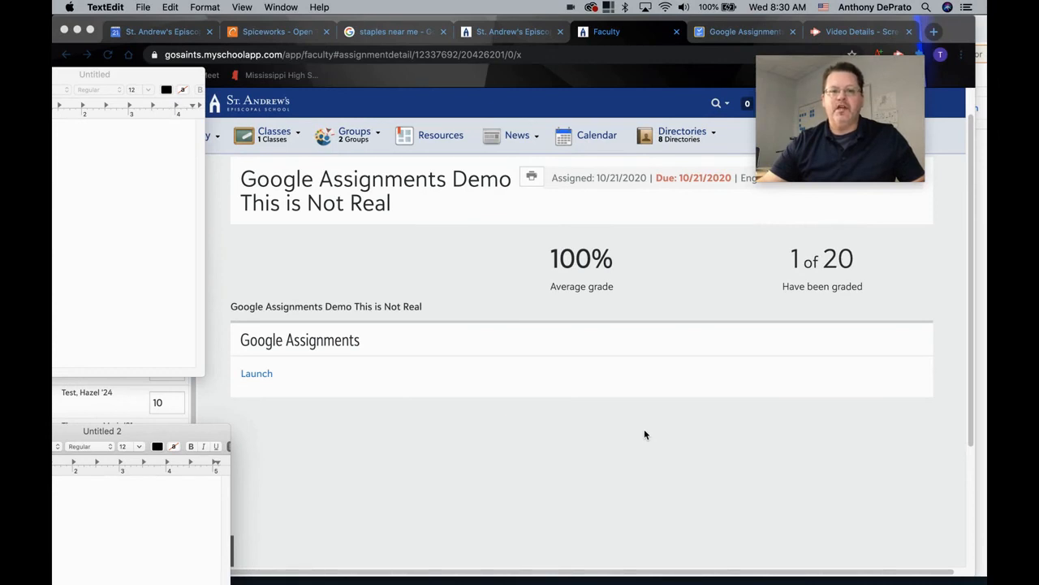
pyautogui.moveTo(631, 447)
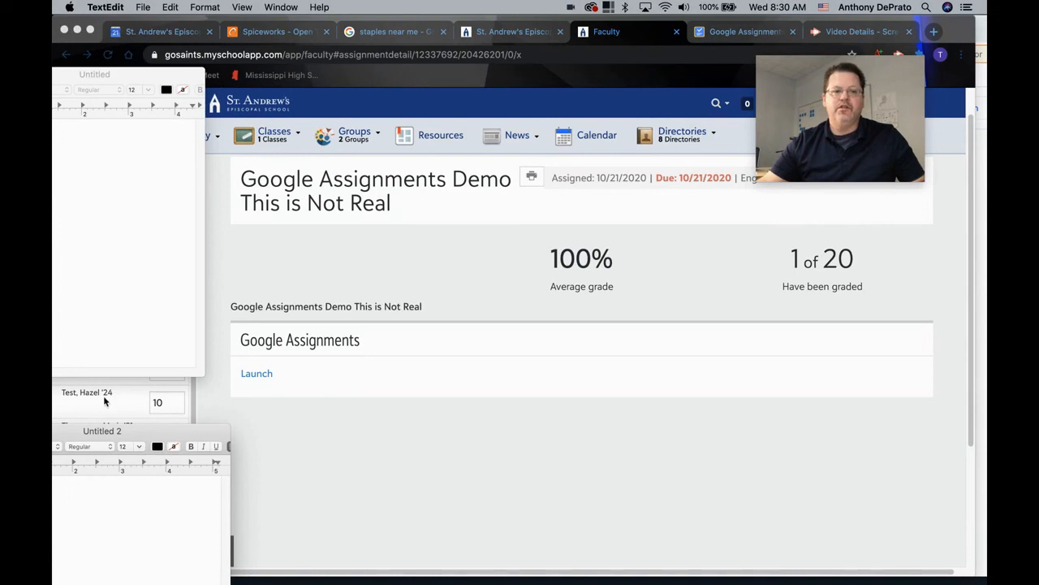
pyautogui.moveTo(338, 415)
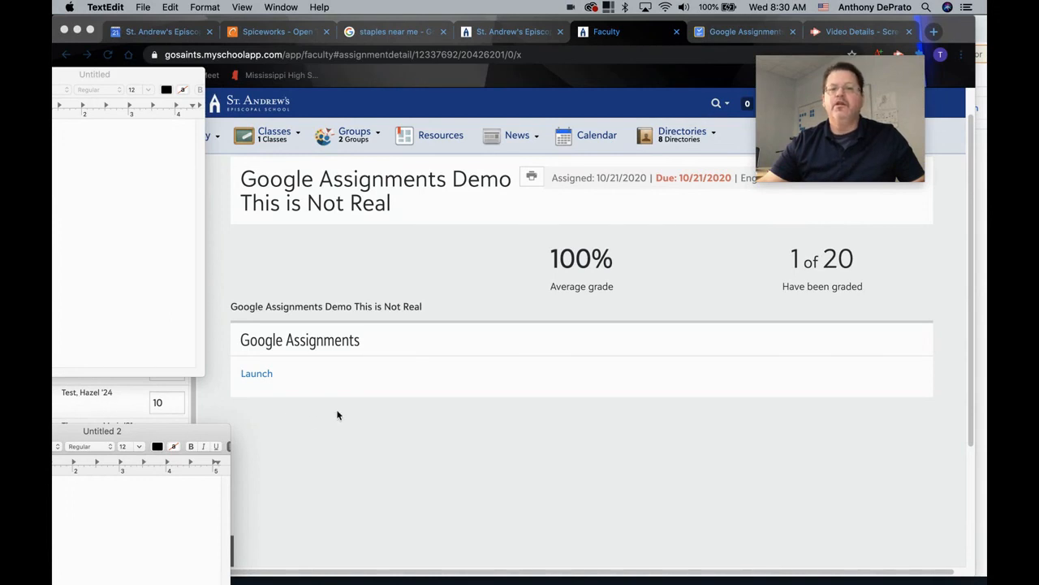
pyautogui.moveTo(576, 458)
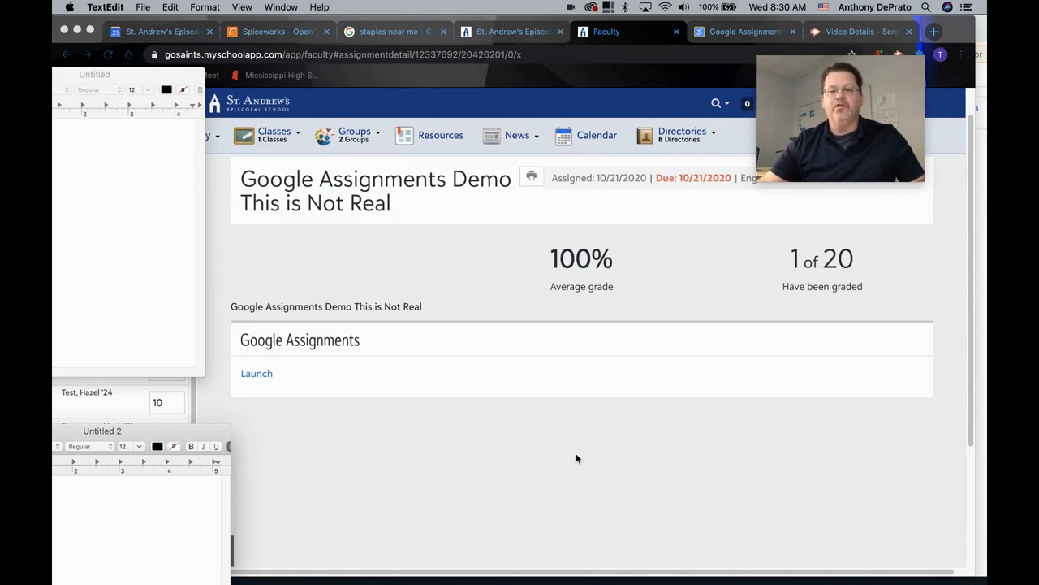
pyautogui.moveTo(689, 449)
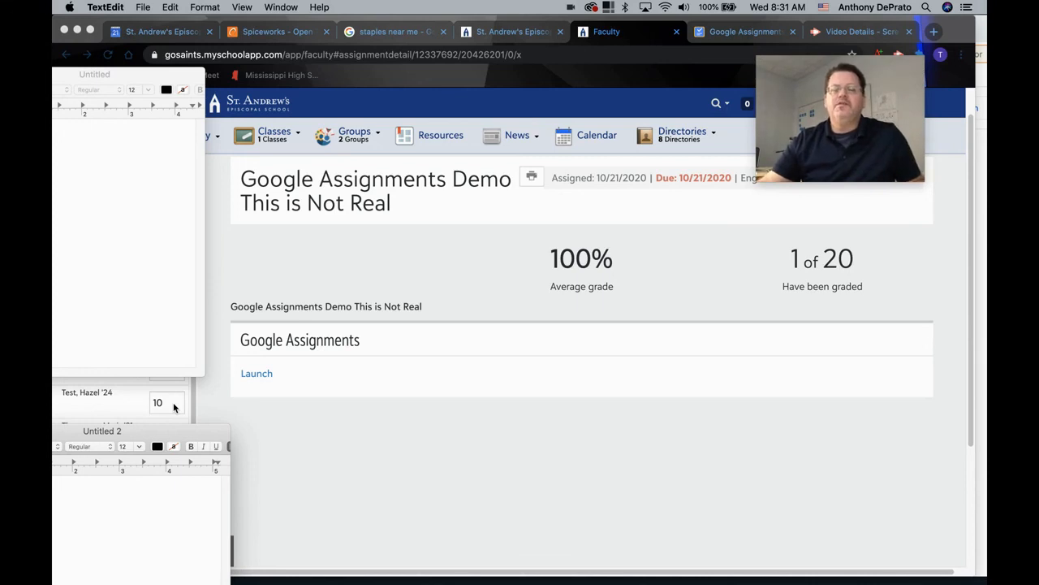
pyautogui.moveTo(357, 425)
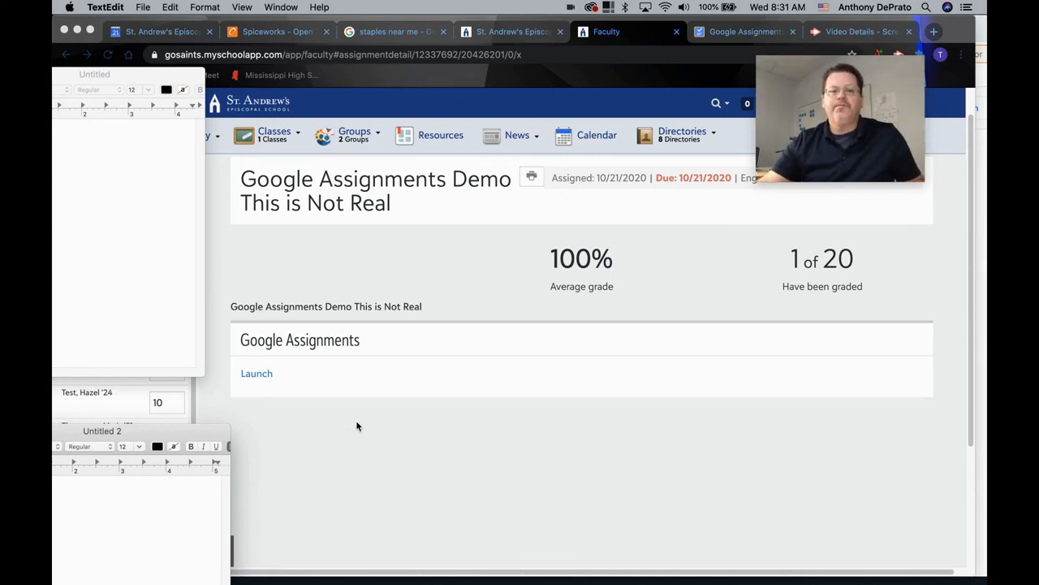
pyautogui.moveTo(365, 447)
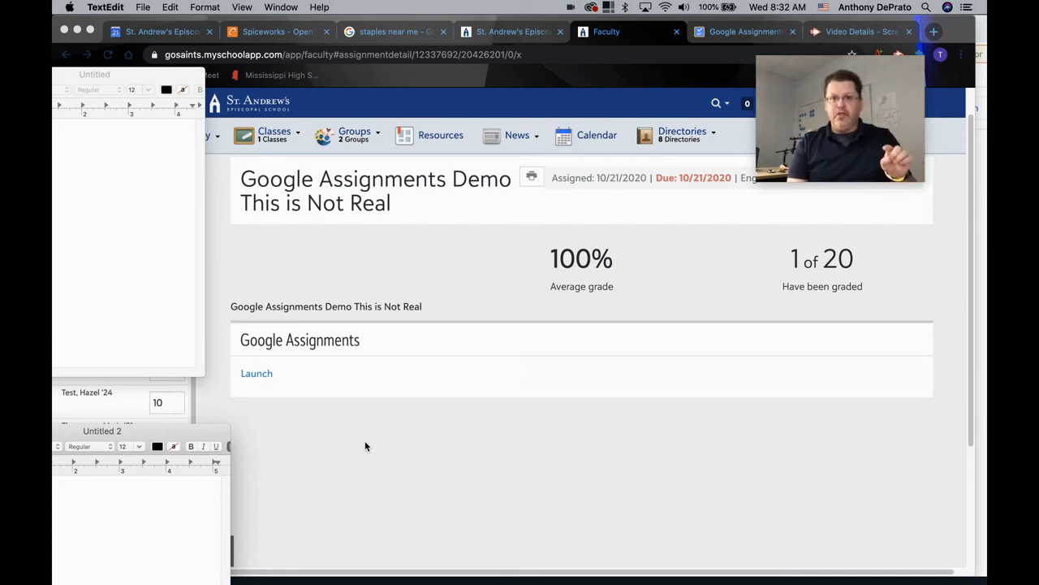
pyautogui.moveTo(794, 250)
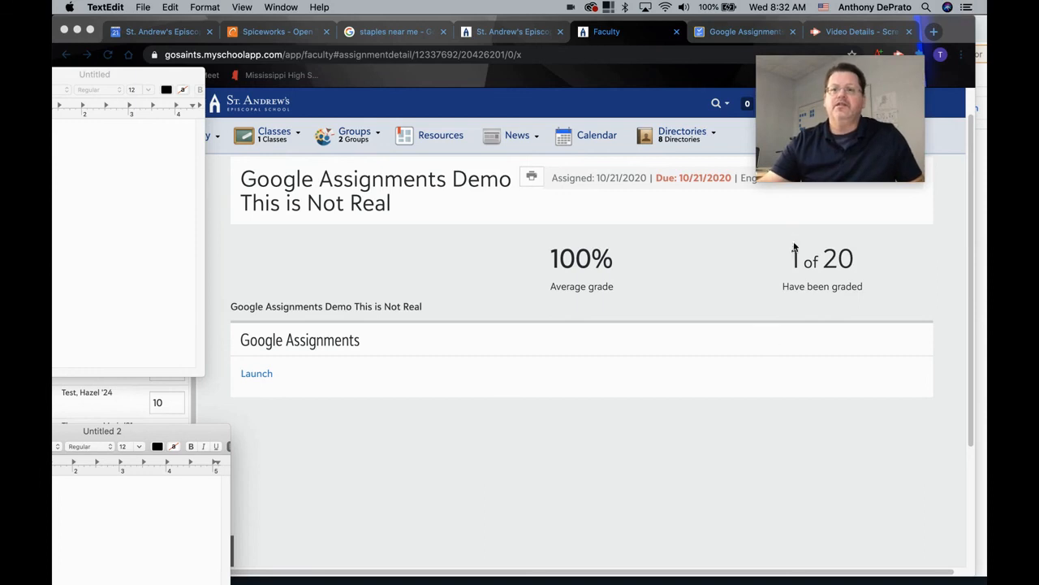